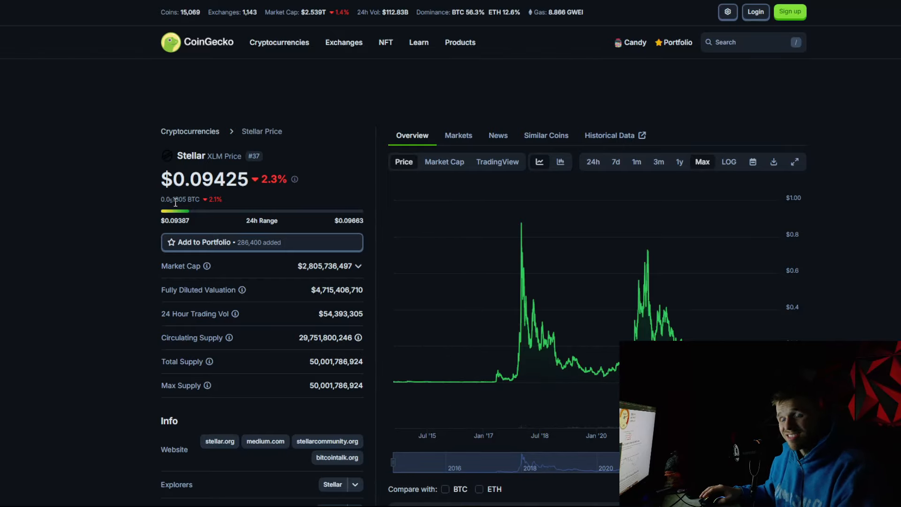
{"action": "mouse_move", "coordinate": [688, 249]}
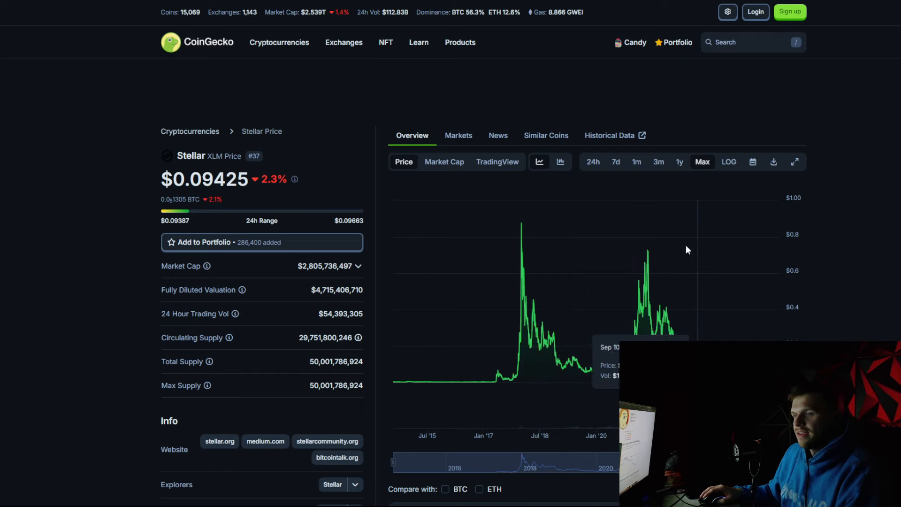
{"action": "mouse_move", "coordinate": [190, 131]}
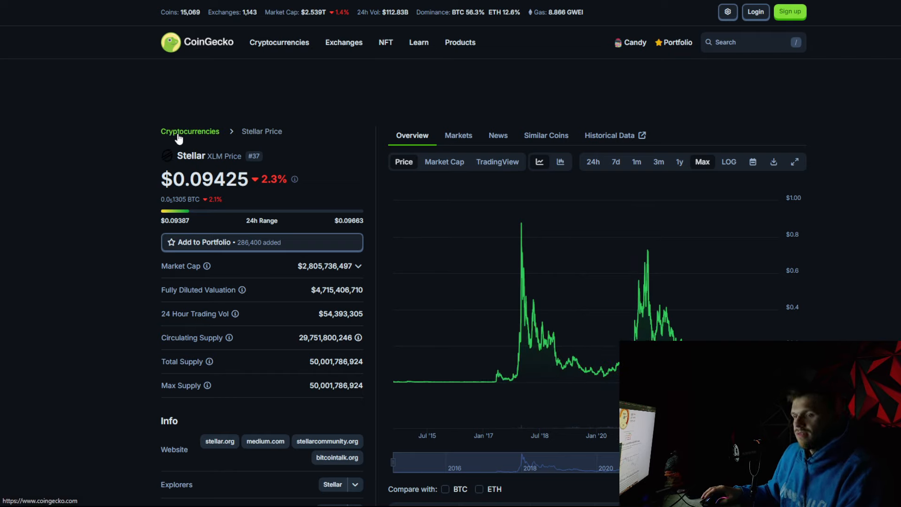
{"action": "mouse_move", "coordinate": [72, 113]}
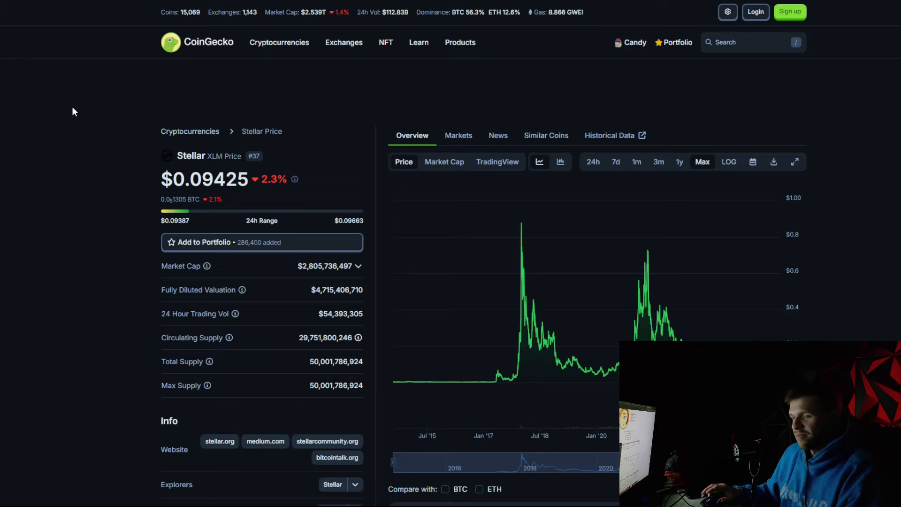
{"action": "mouse_move", "coordinate": [152, 128]}
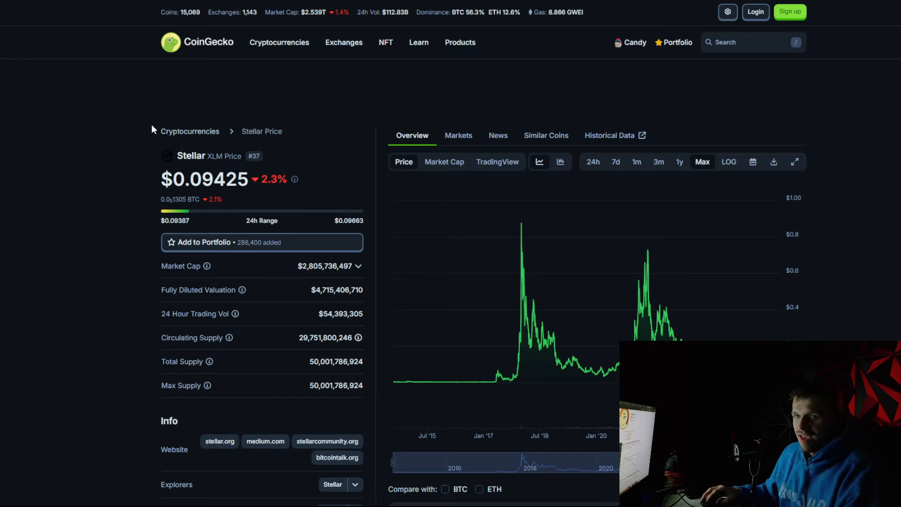
{"action": "mouse_move", "coordinate": [412, 333]}
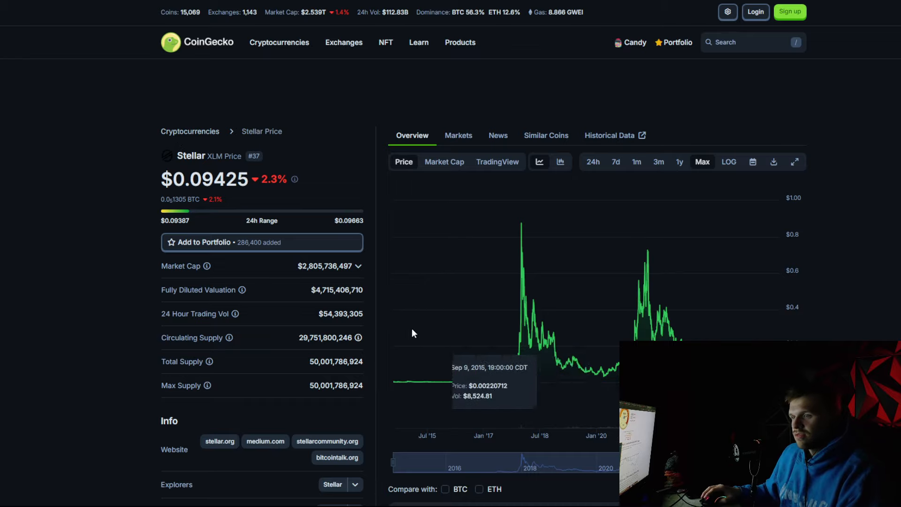
{"action": "mouse_move", "coordinate": [386, 290]}
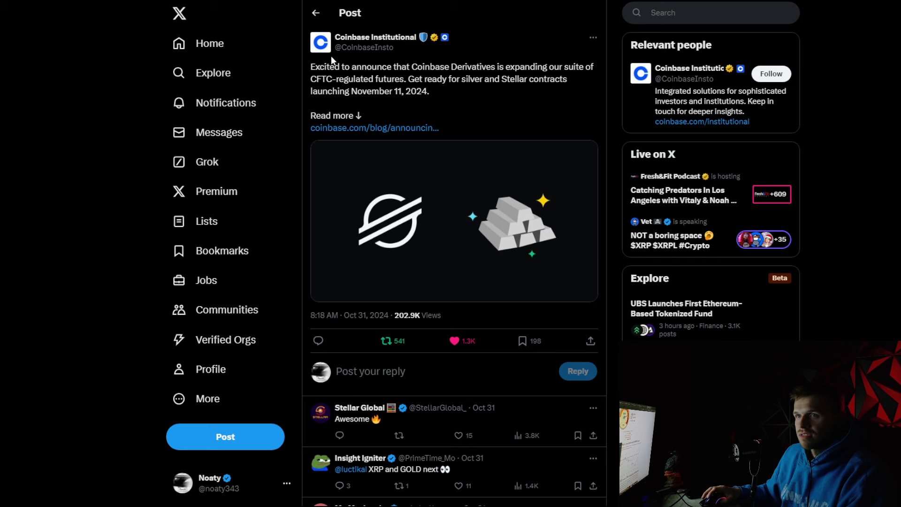
{"action": "mouse_move", "coordinate": [376, 37]}
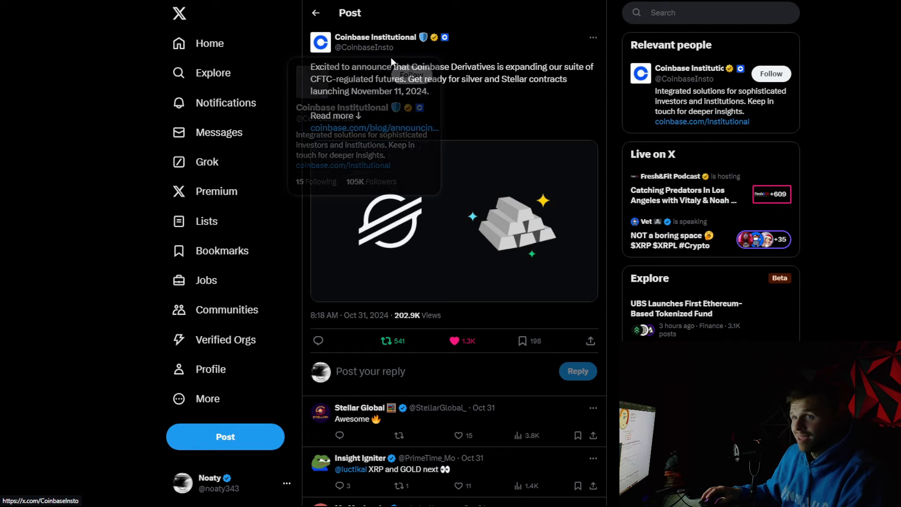
{"action": "mouse_move", "coordinate": [447, 72]}
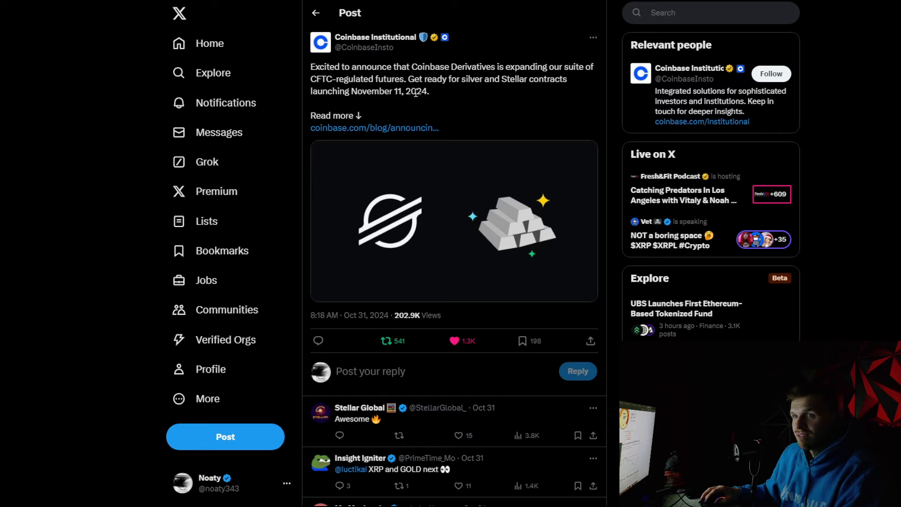
{"action": "mouse_move", "coordinate": [405, 182]}
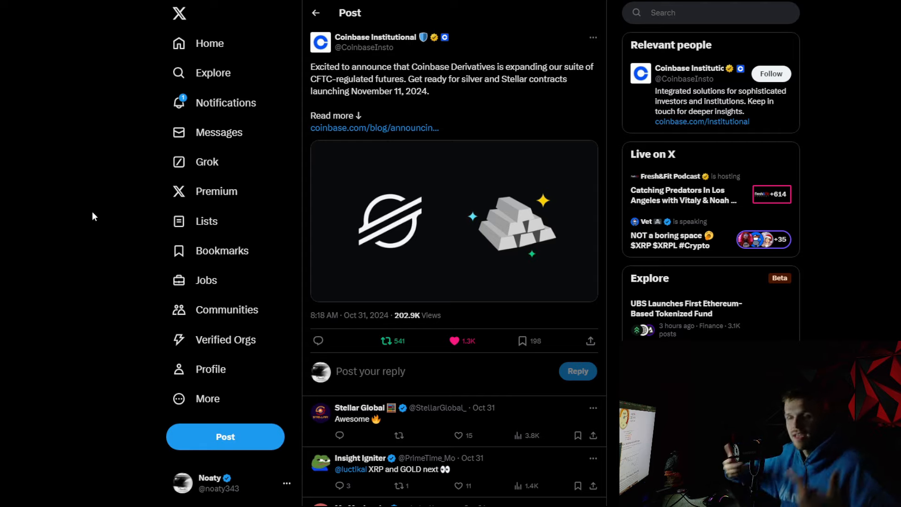
{"action": "mouse_move", "coordinate": [80, 205]}
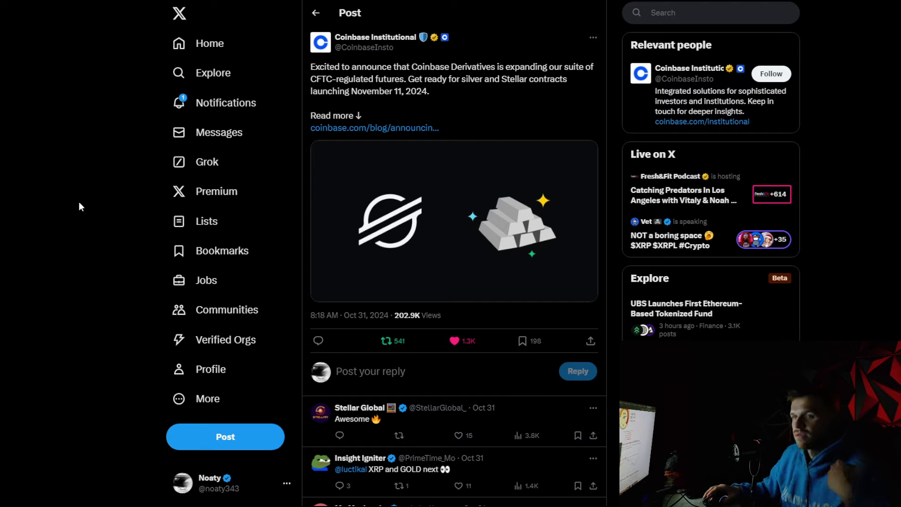
{"action": "mouse_move", "coordinate": [97, 218]}
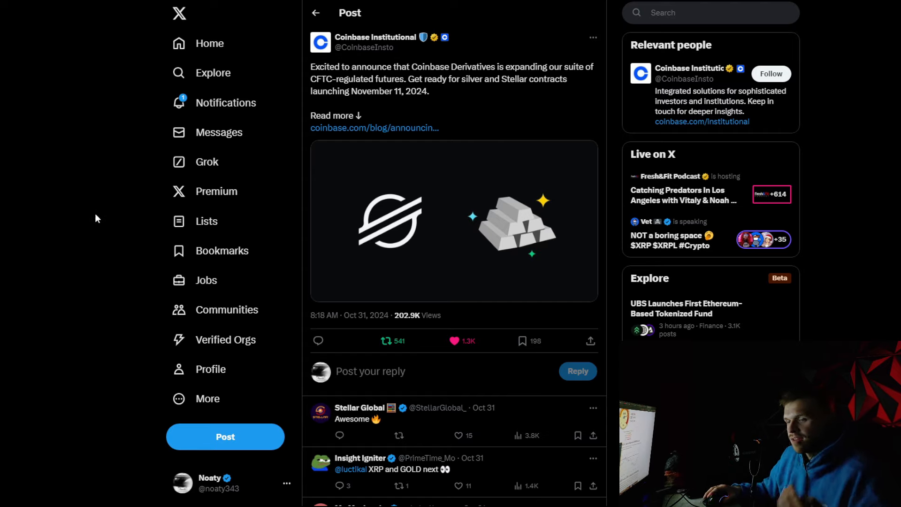
{"action": "mouse_move", "coordinate": [104, 247]}
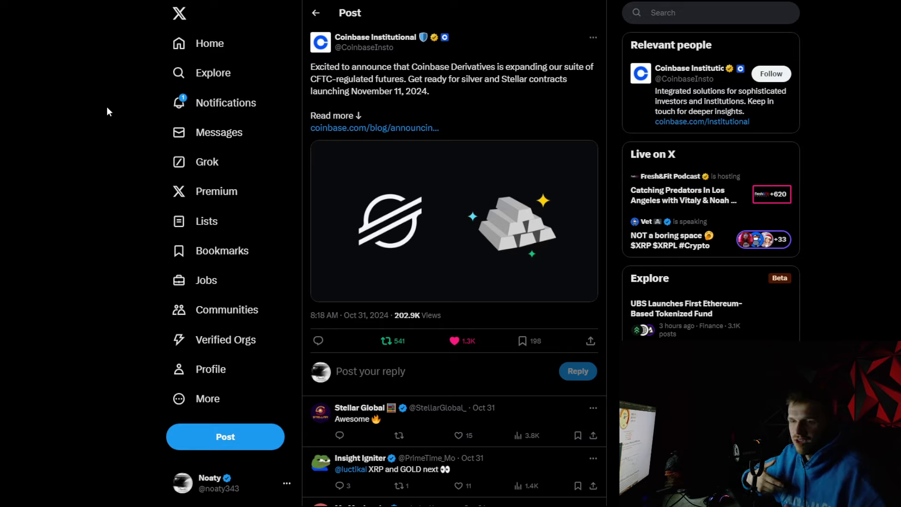
{"action": "mouse_move", "coordinate": [80, 28]}
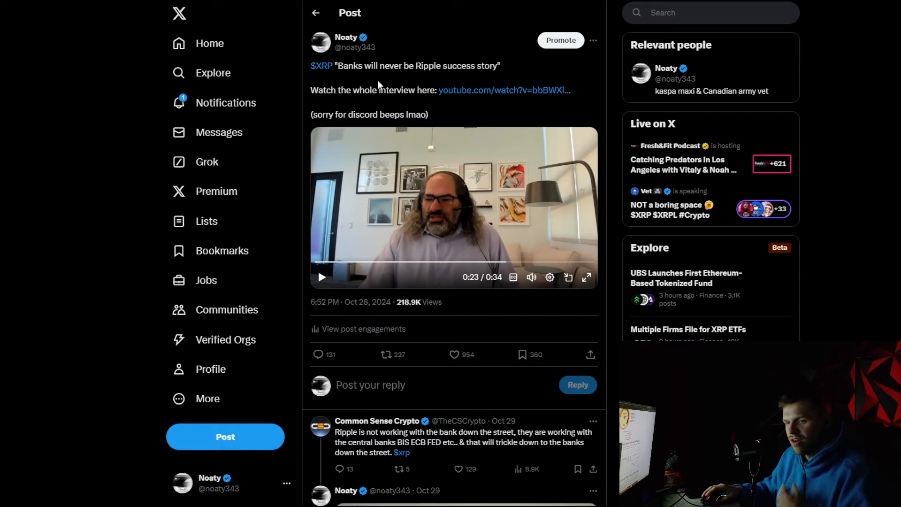
{"action": "mouse_move", "coordinate": [400, 75]}
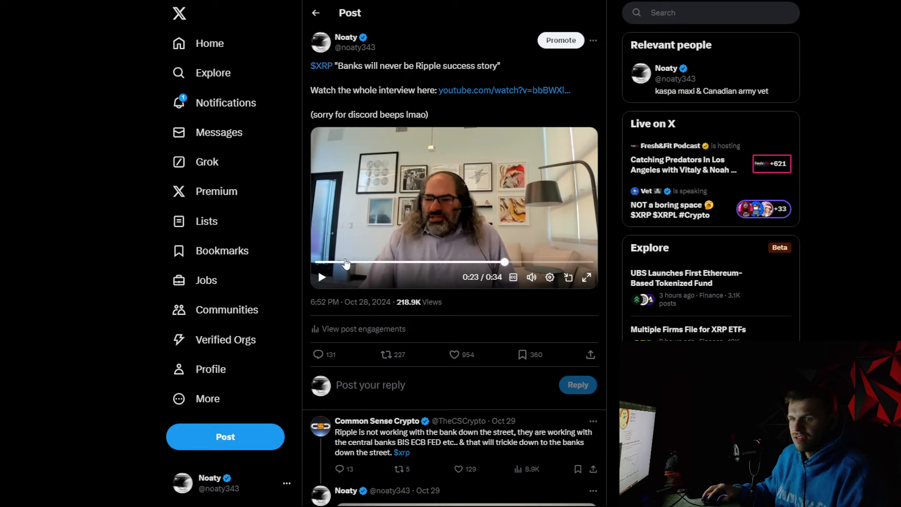
Rewind the Ripple interview clip in the $XRP post to its start and play it
{"action": "left_click", "coordinate": [321, 277]}
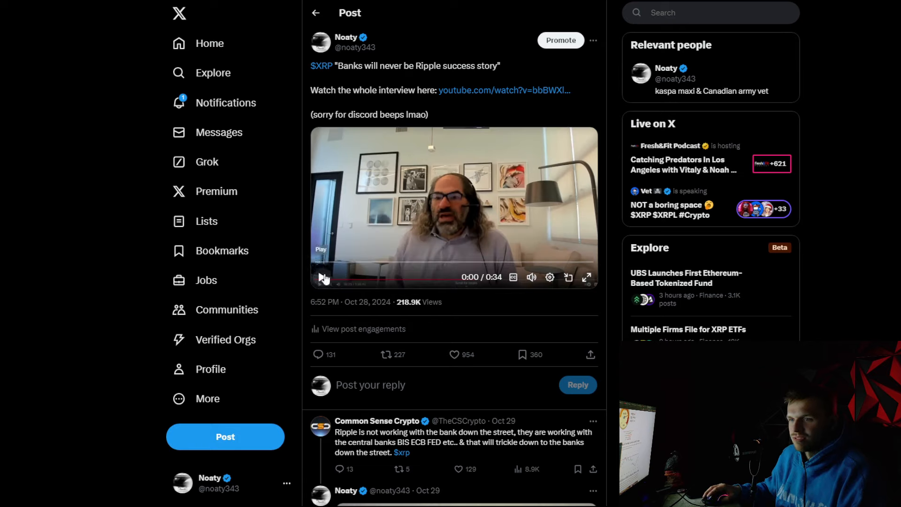
{"action": "left_click", "coordinate": [321, 277]}
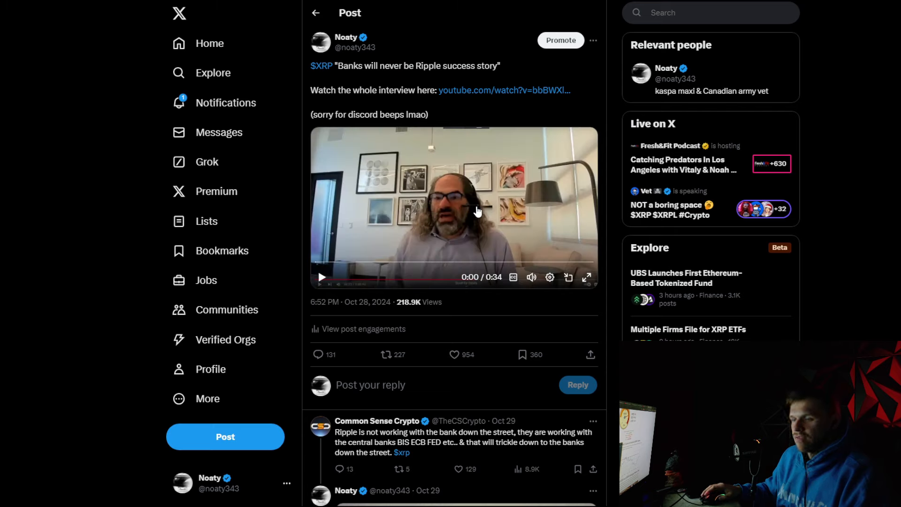
{"action": "mouse_move", "coordinate": [294, 92]}
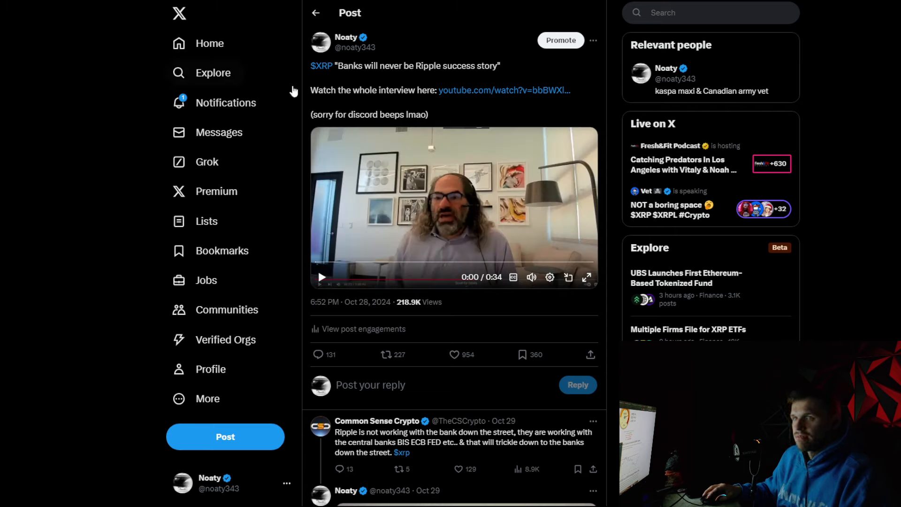
{"action": "mouse_move", "coordinate": [355, 47]}
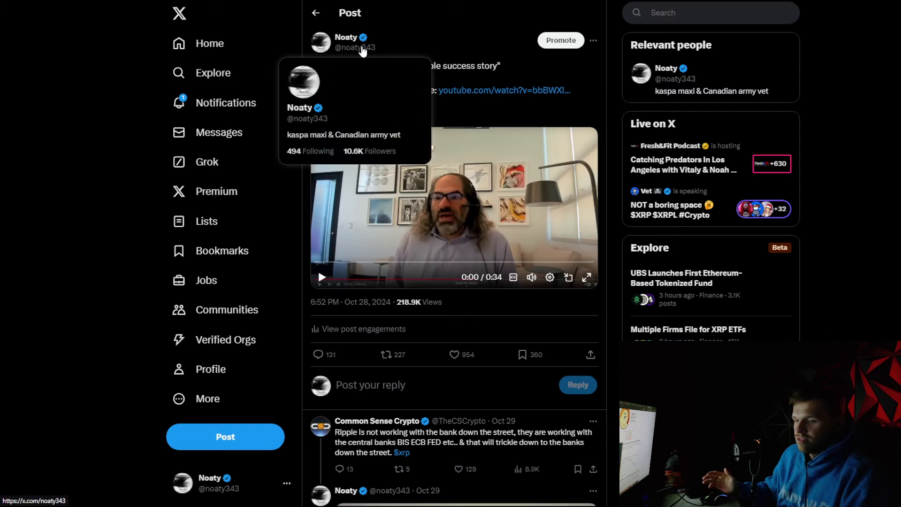
{"action": "mouse_move", "coordinate": [785, 149]}
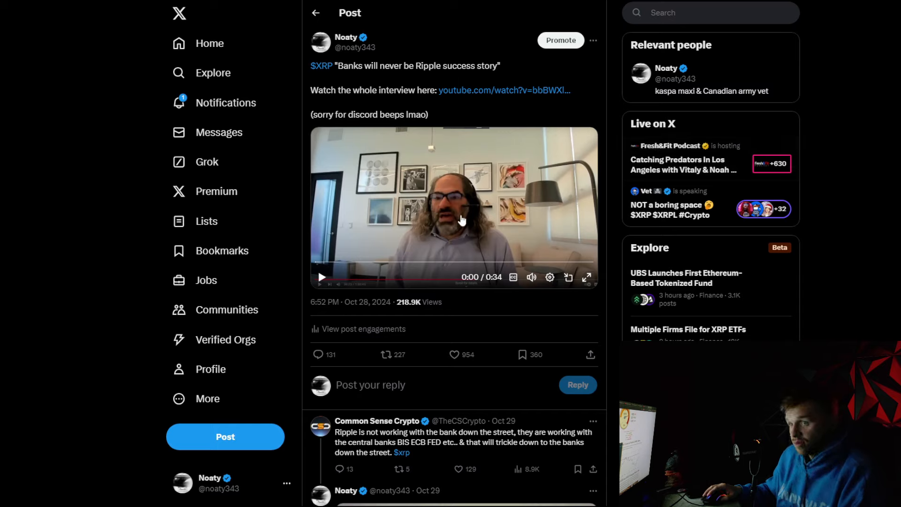
{"action": "mouse_move", "coordinate": [539, 221]}
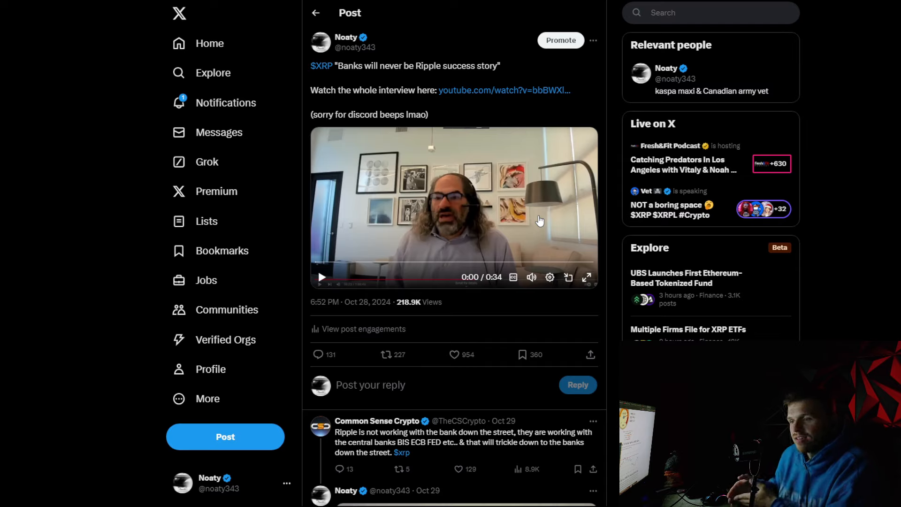
{"action": "mouse_move", "coordinate": [535, 204]}
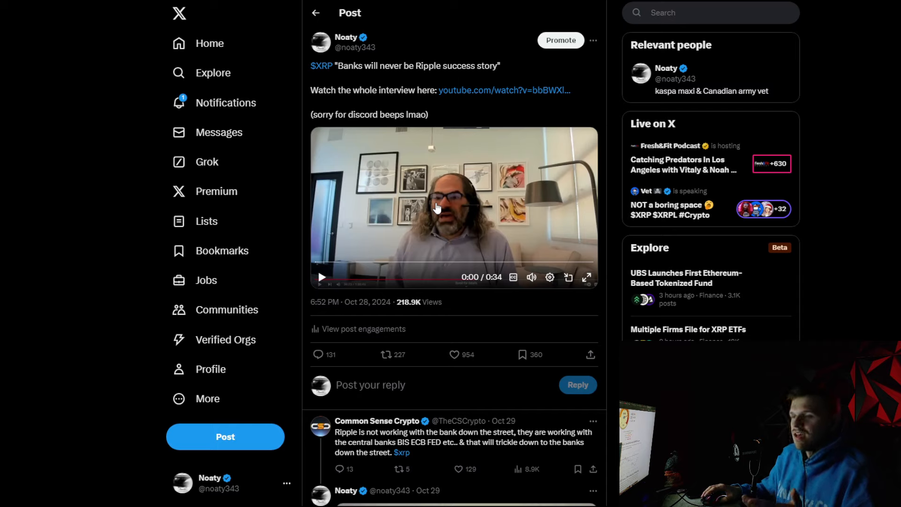
{"action": "mouse_move", "coordinate": [388, 229]}
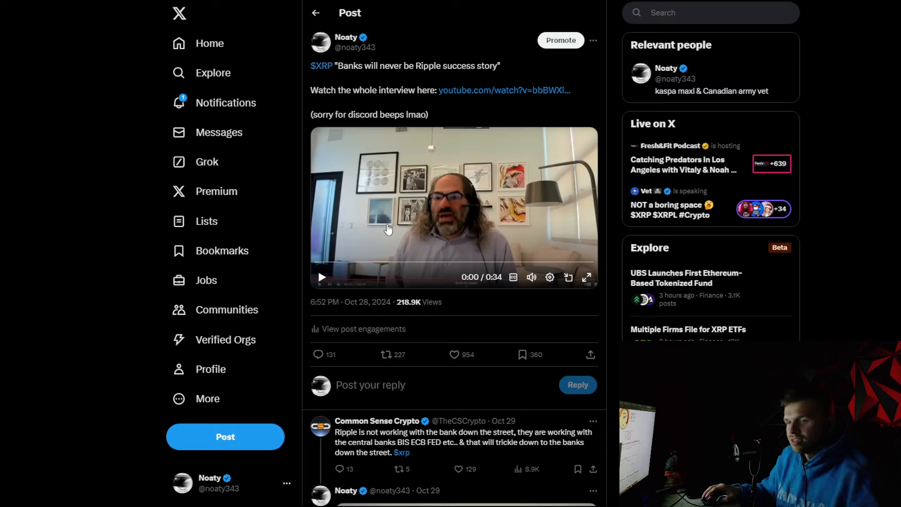
{"action": "mouse_move", "coordinate": [390, 251]}
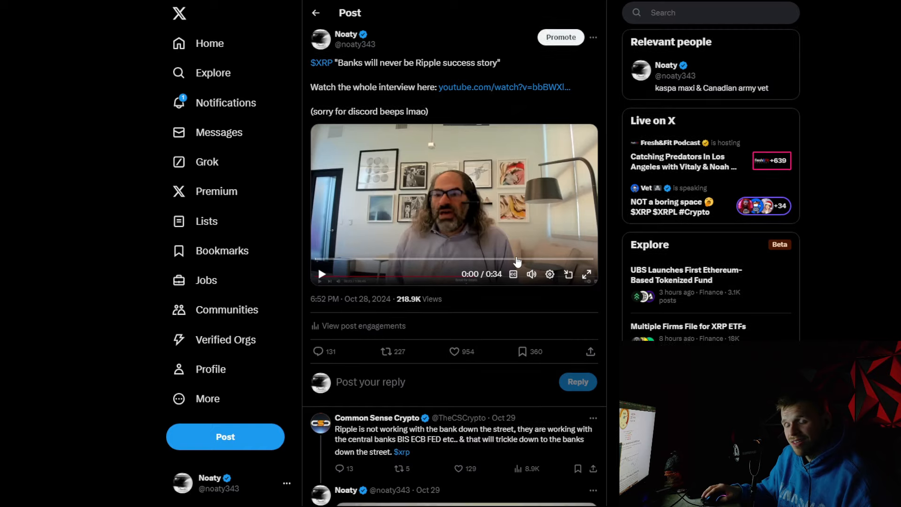
Scroll down the replies until JoelKatz's '1/2' reply about being misunderstood is visible
{"action": "scroll", "scroll_direction": "down", "scroll_amount": 3}
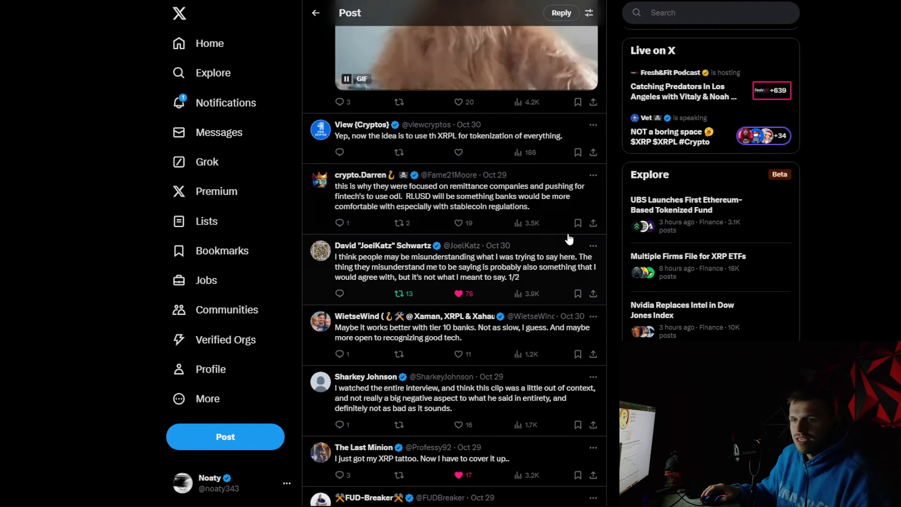
{"action": "scroll", "scroll_direction": "down", "scroll_amount": 3}
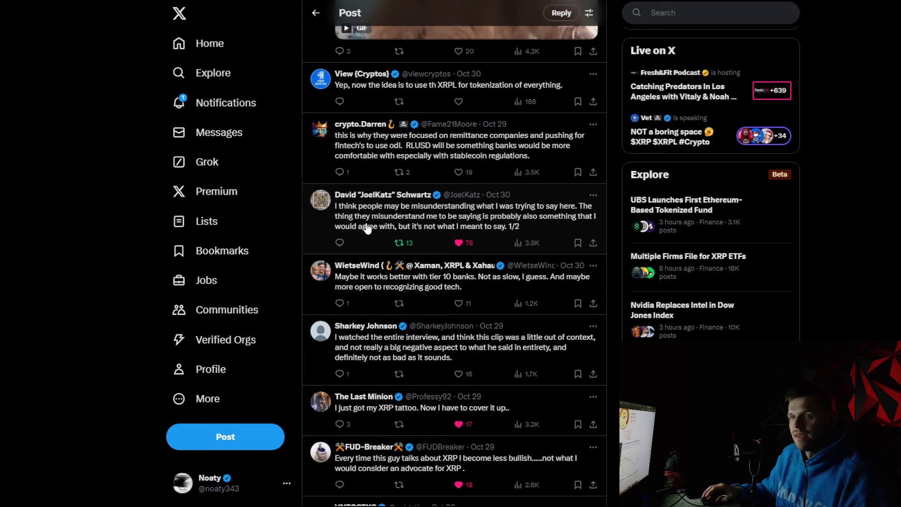
{"action": "mouse_move", "coordinate": [483, 223]}
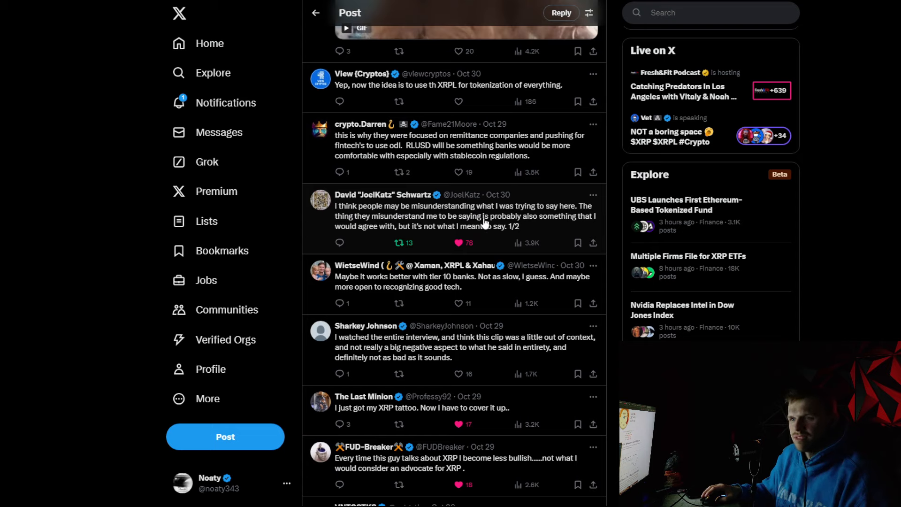
{"action": "mouse_move", "coordinate": [363, 237]}
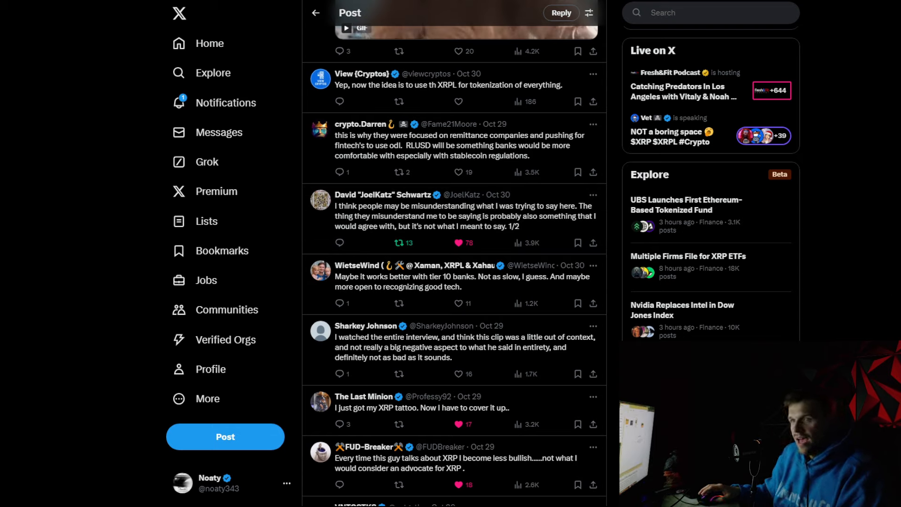
{"action": "mouse_move", "coordinate": [548, 225]}
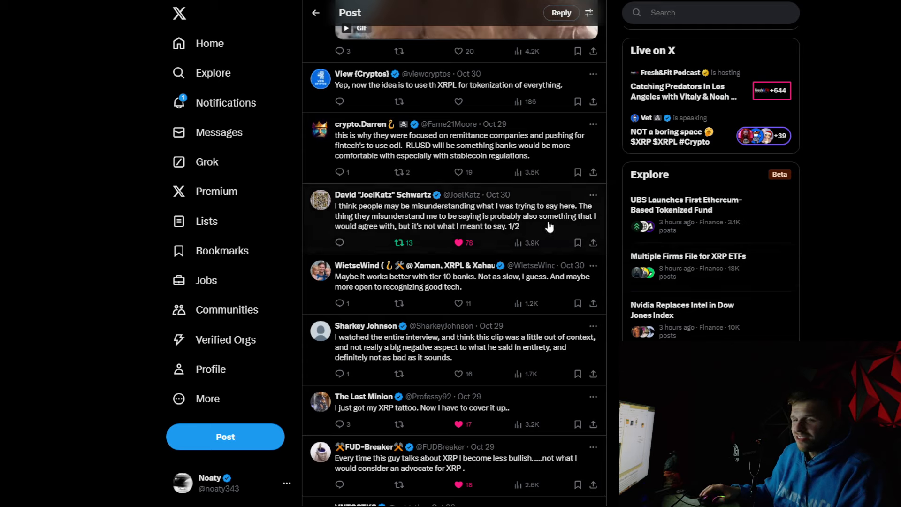
{"action": "mouse_move", "coordinate": [545, 261]}
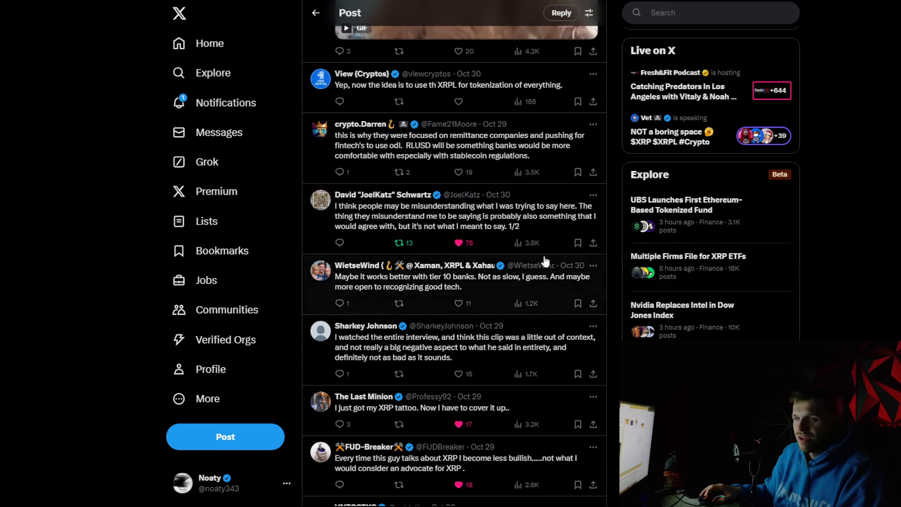
{"action": "mouse_move", "coordinate": [420, 221]}
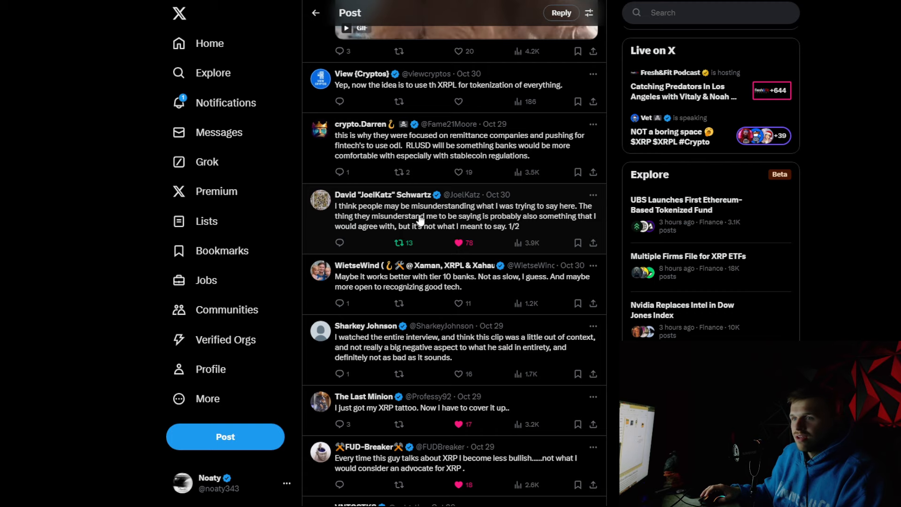
{"action": "mouse_move", "coordinate": [461, 217]}
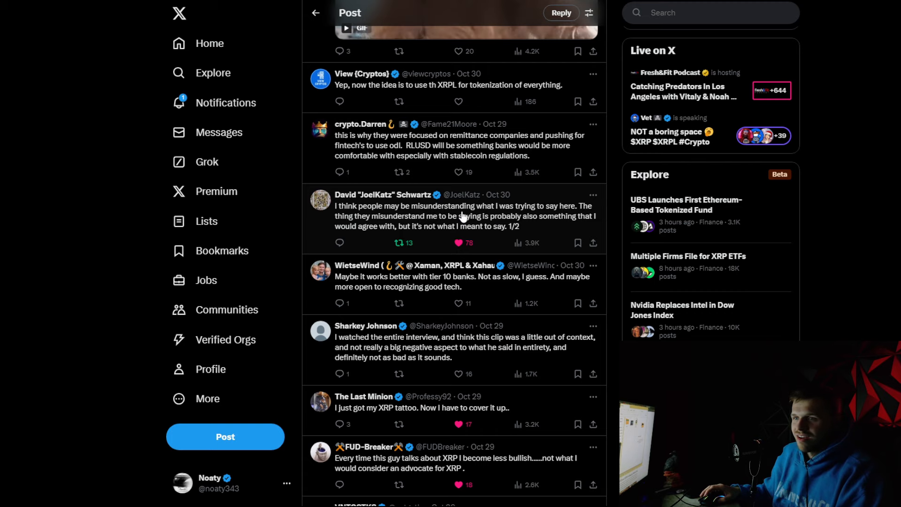
Open JoelKatz's '1/2' reply and read down through his exchange about banks and Ripple
{"action": "left_click", "coordinate": [464, 216]}
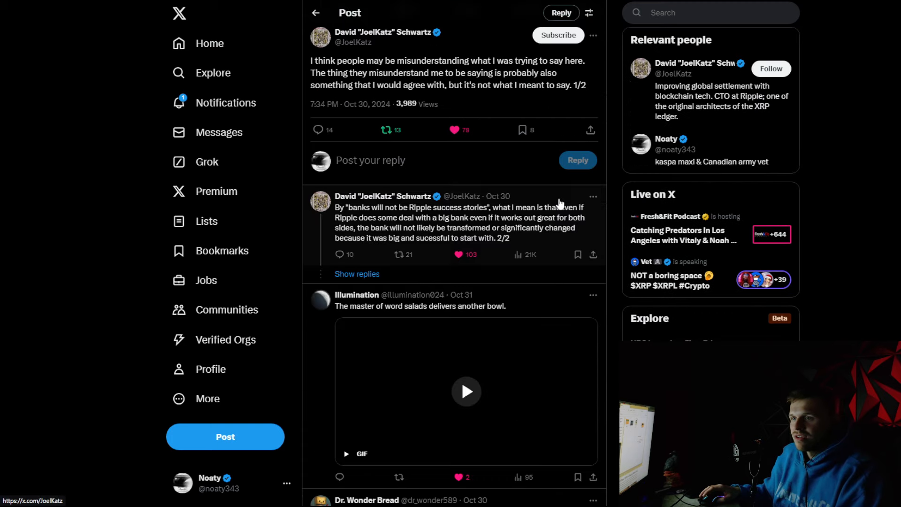
{"action": "left_click", "coordinate": [466, 392]}
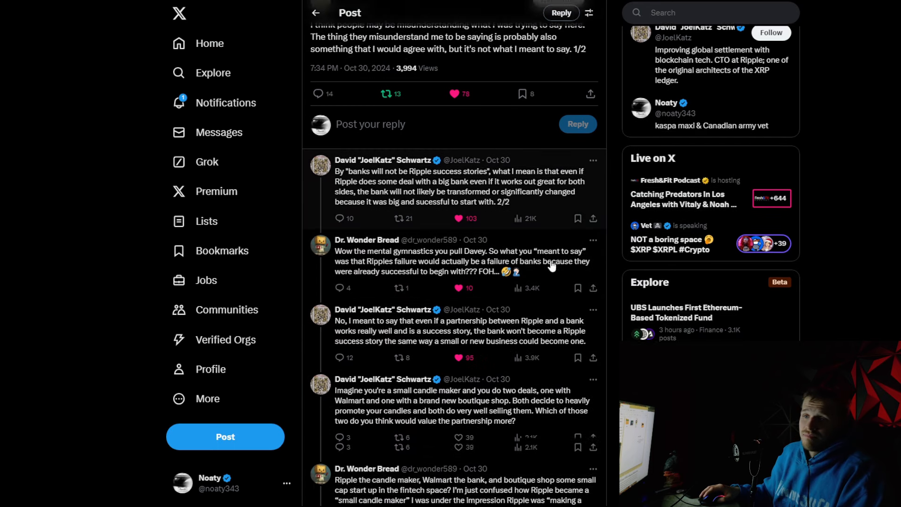
{"action": "scroll", "scroll_direction": "down", "scroll_amount": 3}
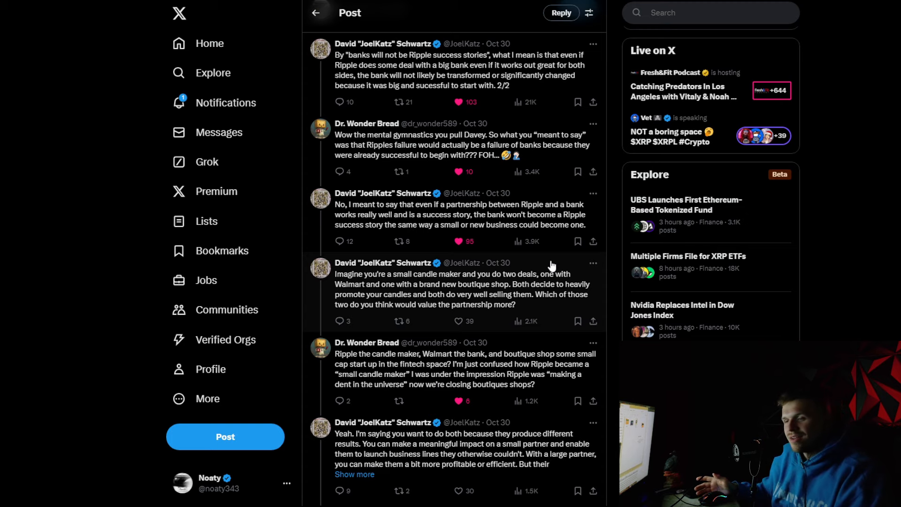
{"action": "scroll", "scroll_direction": "down", "scroll_amount": 3}
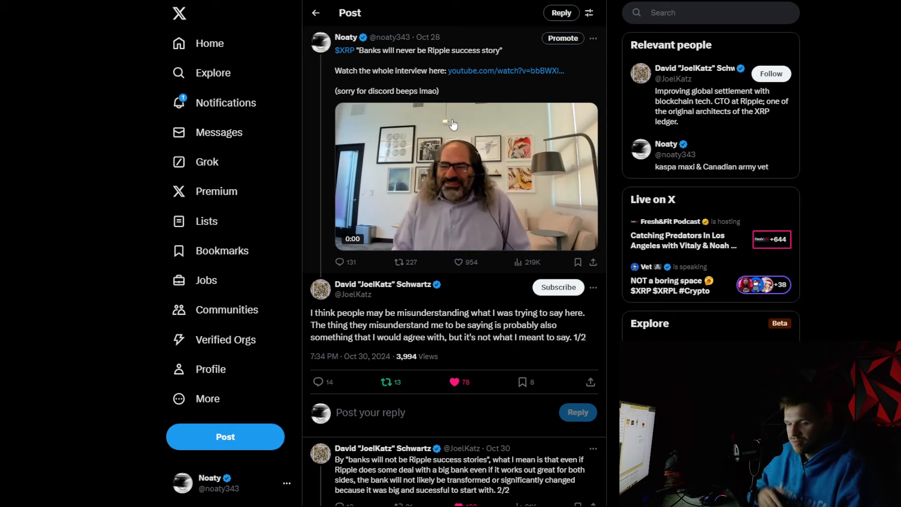
Play the embedded interview clip briefly, then pause it
{"action": "left_click", "coordinate": [466, 176]}
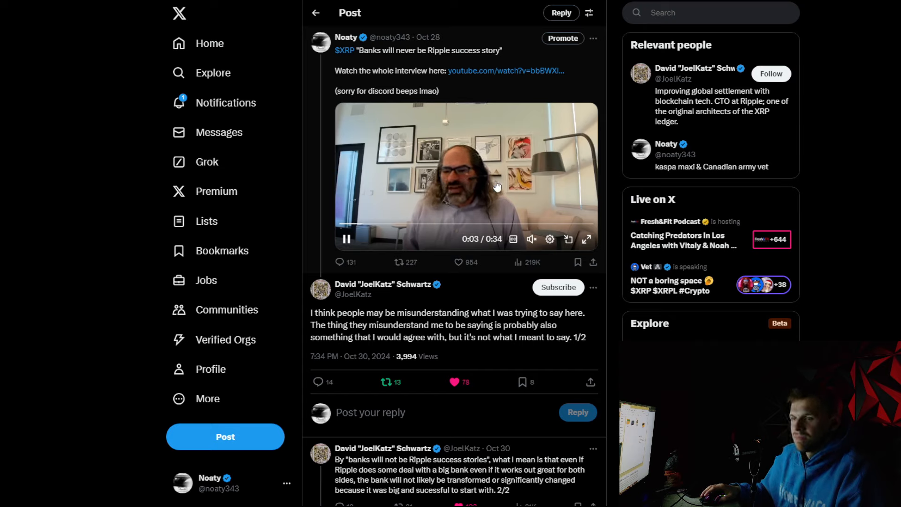
{"action": "left_click", "coordinate": [346, 239]}
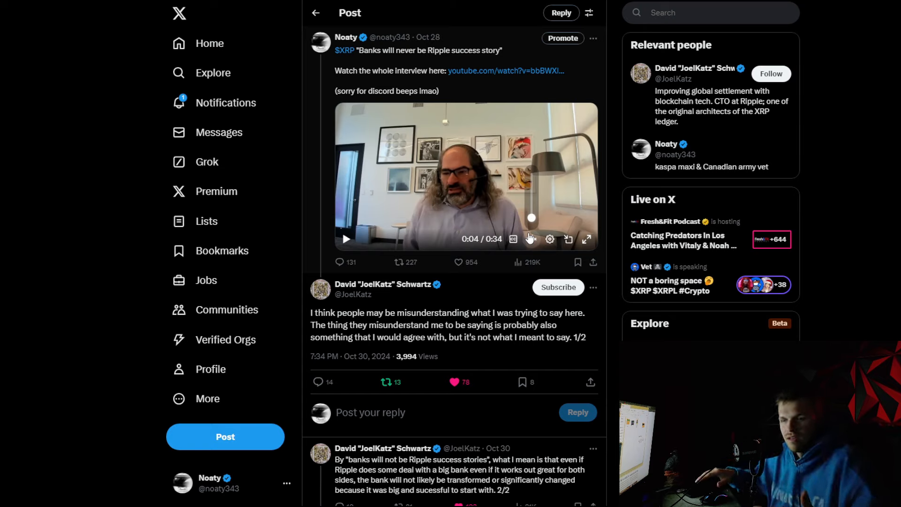
{"action": "left_click", "coordinate": [531, 239]}
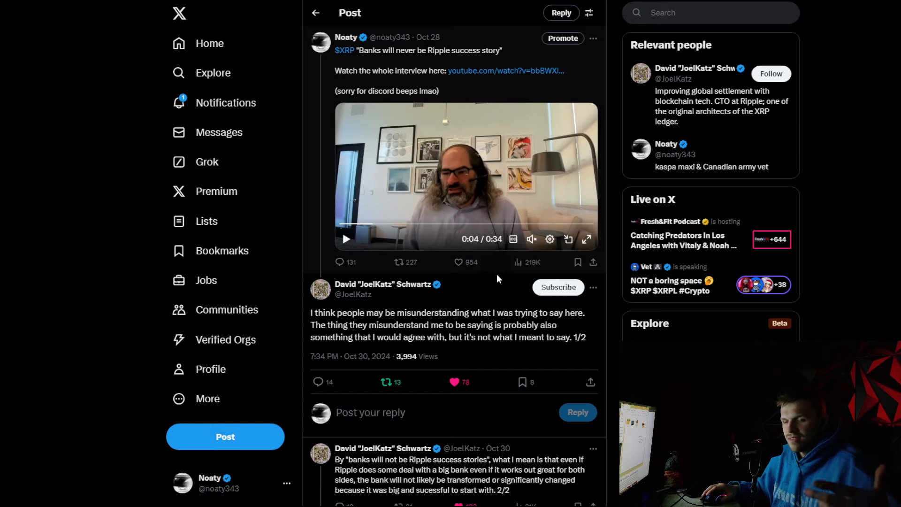
{"action": "mouse_move", "coordinate": [493, 311]}
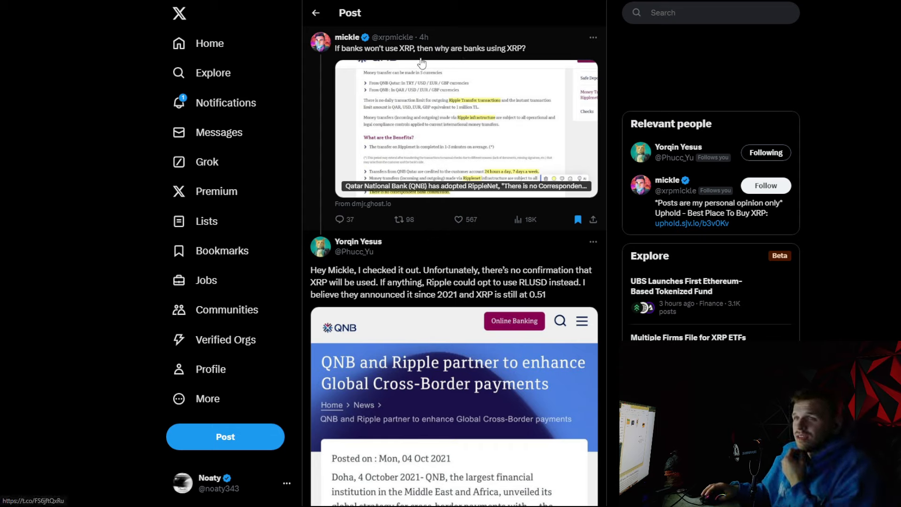
{"action": "mouse_move", "coordinate": [407, 51]}
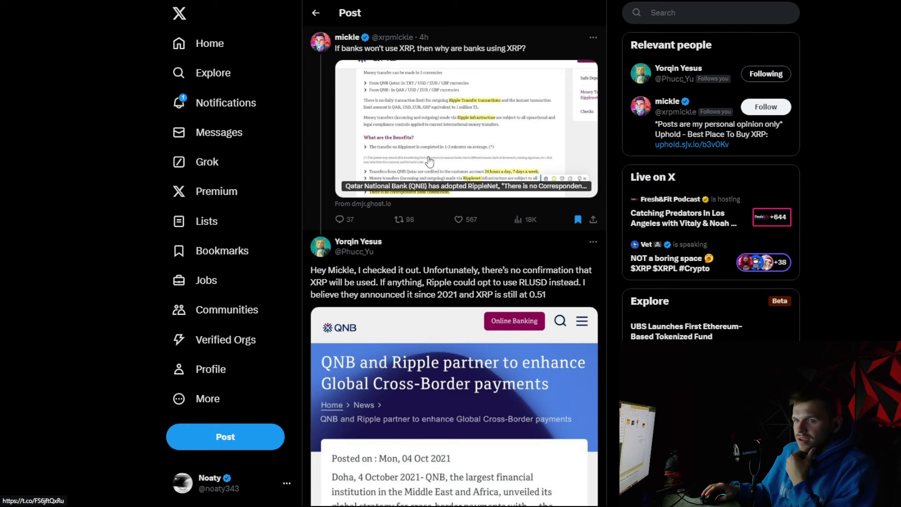
{"action": "mouse_move", "coordinate": [460, 220]}
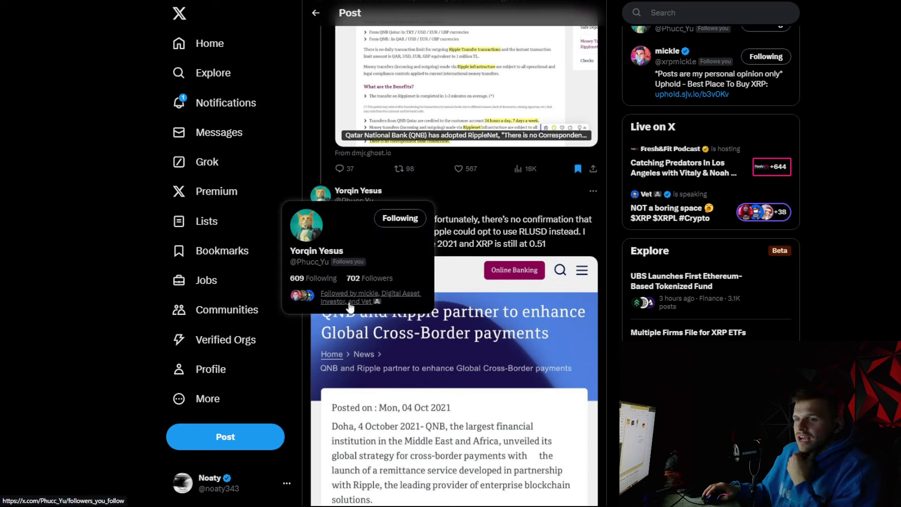
{"action": "mouse_move", "coordinate": [368, 299]}
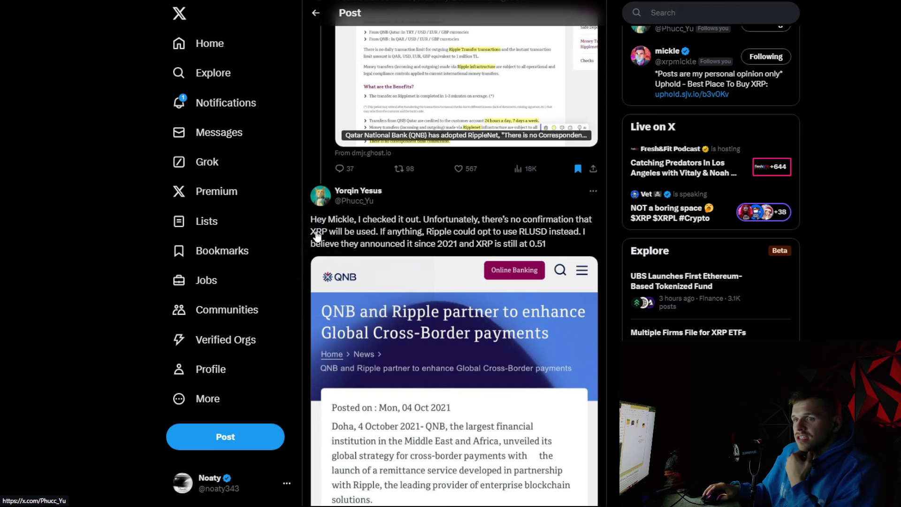
Read through mickle's post and the reply with the QNB–Ripple partnership article
{"action": "scroll", "scroll_direction": "down", "scroll_amount": 3}
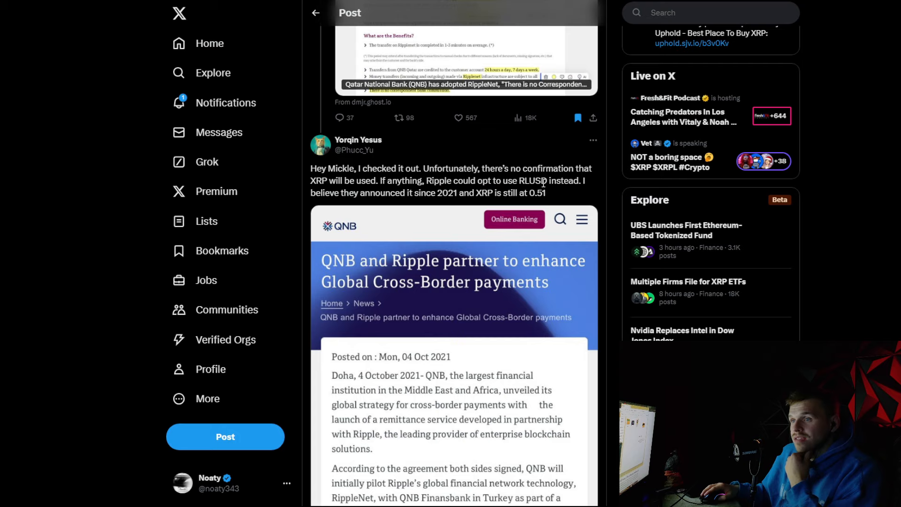
{"action": "mouse_move", "coordinate": [398, 202]}
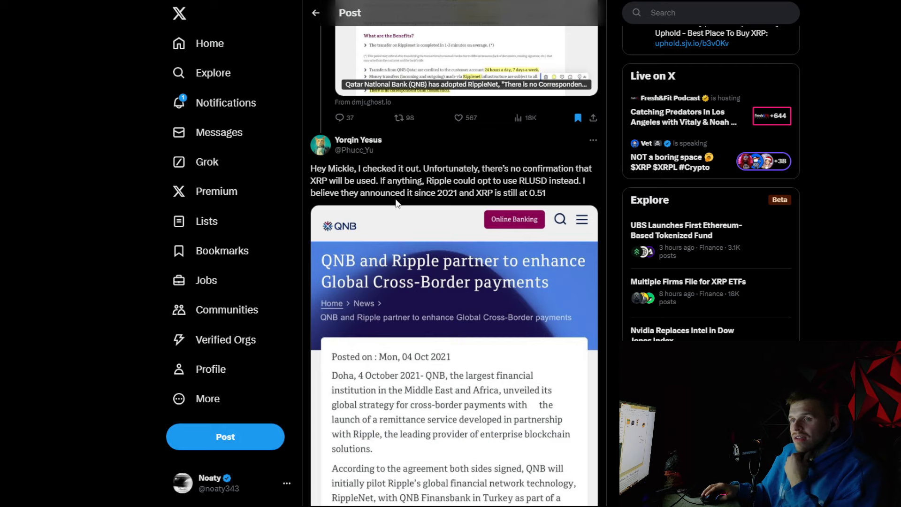
{"action": "mouse_move", "coordinate": [469, 191]}
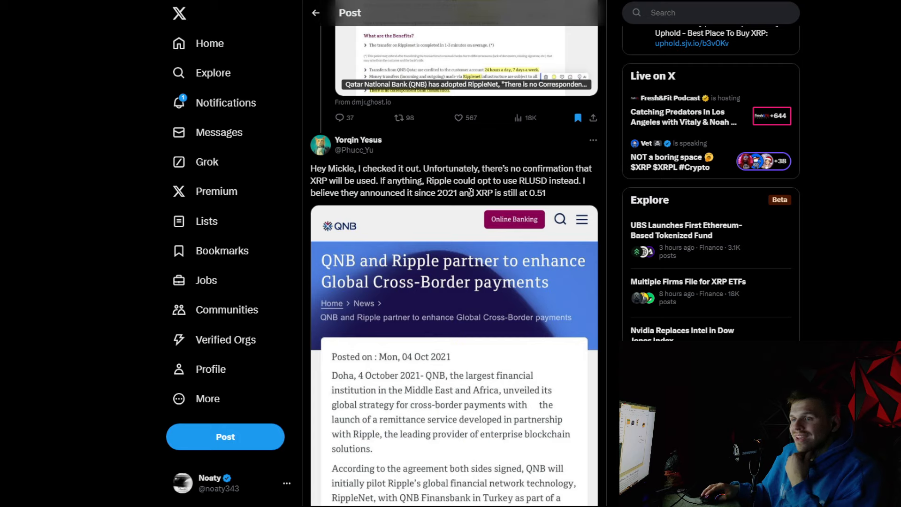
{"action": "left_click_drag", "start_coordinate": [468, 192], "coordinate": [546, 193]}
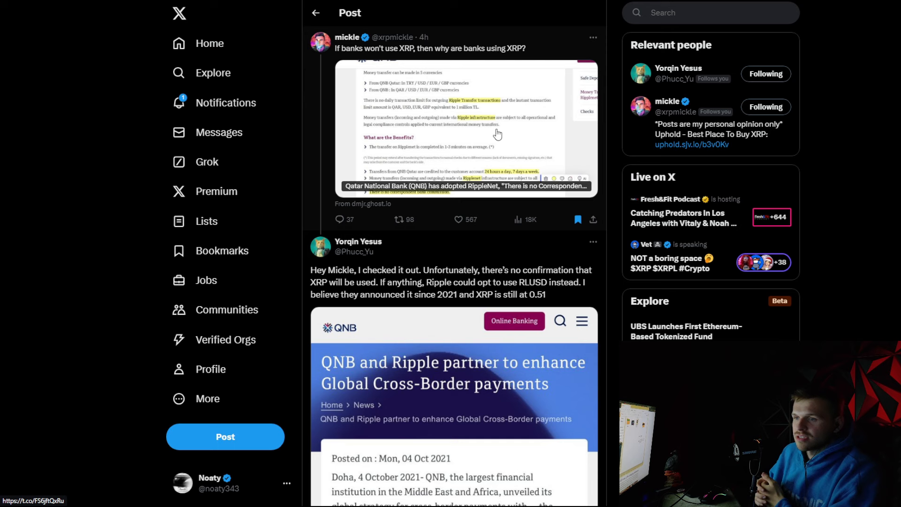
{"action": "scroll", "scroll_direction": "down", "scroll_amount": 3}
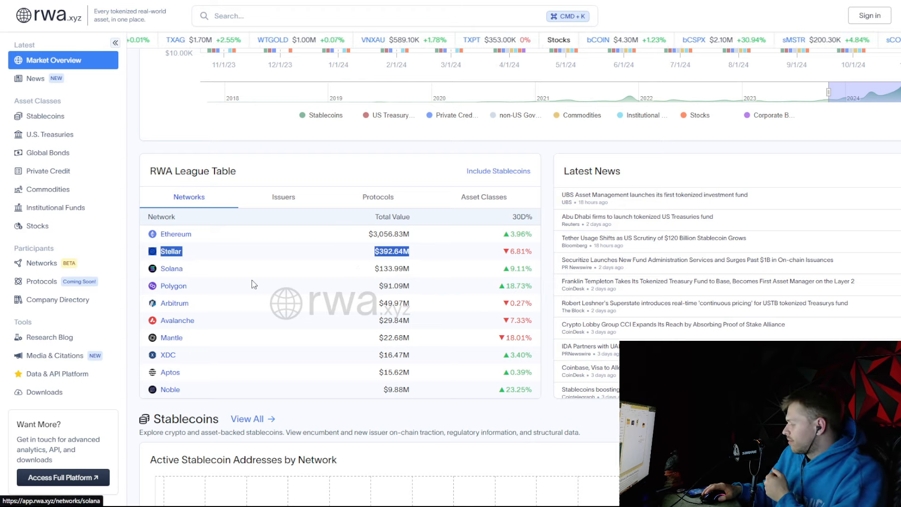
View Stellar's RWA.xyz network page, then return to the Market Overview
{"action": "left_click", "coordinate": [170, 251]}
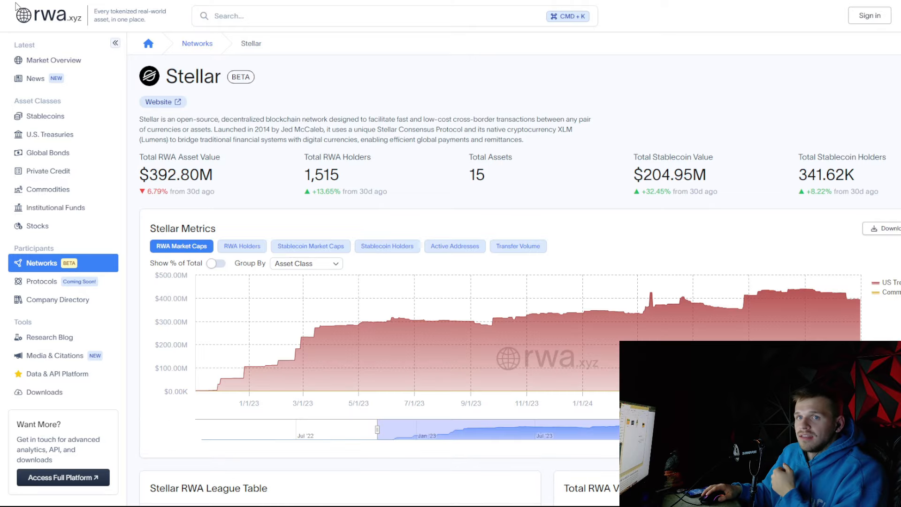
{"action": "left_click", "coordinate": [55, 59]}
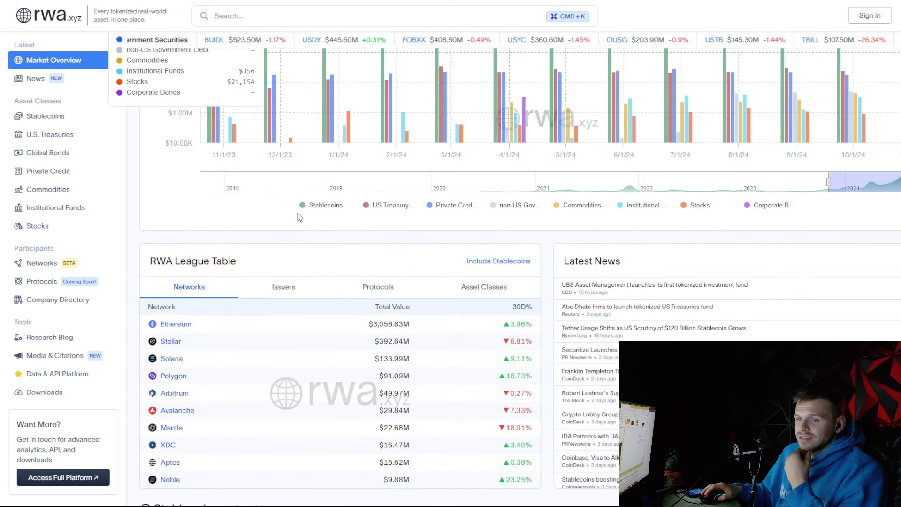
{"action": "scroll", "scroll_direction": "down", "scroll_amount": 3}
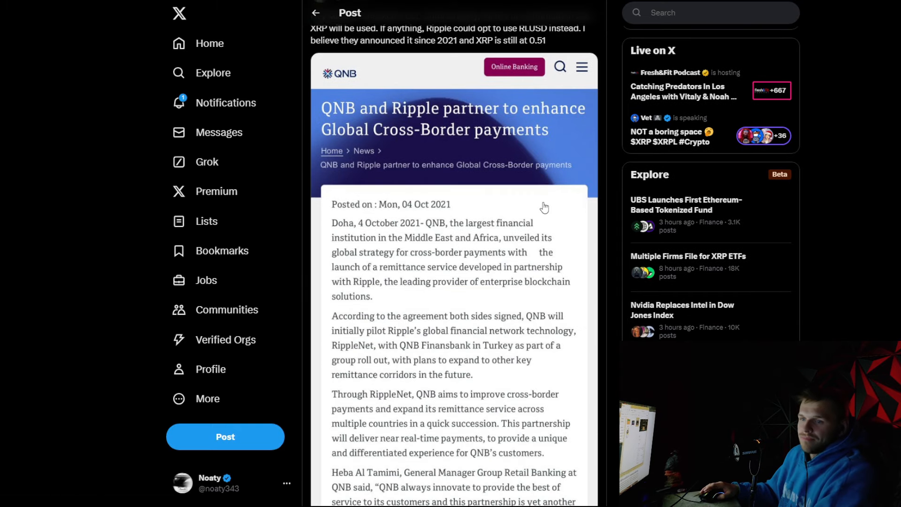
{"action": "scroll", "scroll_direction": "down", "scroll_amount": 3}
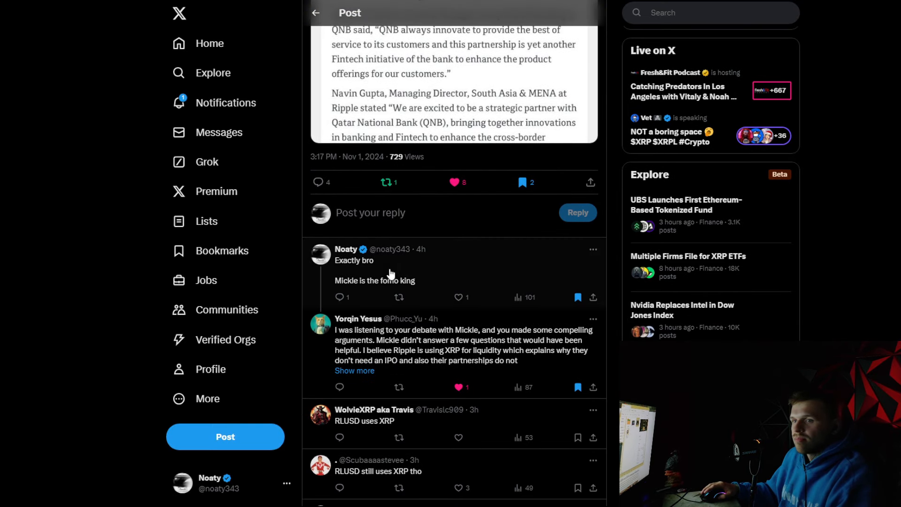
{"action": "mouse_move", "coordinate": [351, 293]}
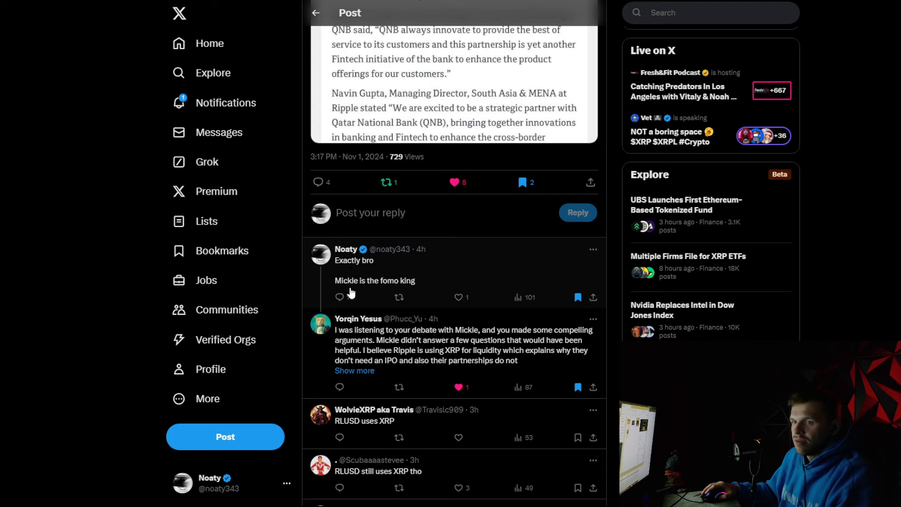
{"action": "scroll", "scroll_direction": "down", "scroll_amount": 3}
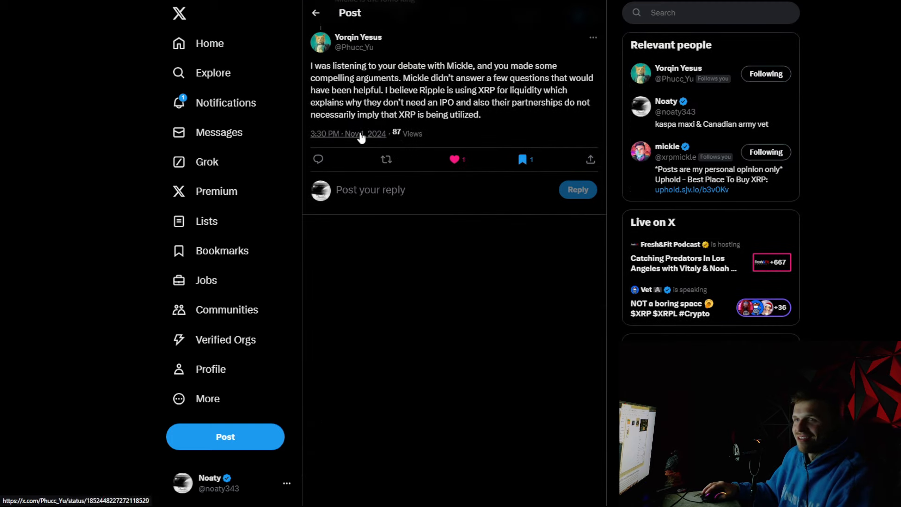
{"action": "mouse_move", "coordinate": [428, 53]}
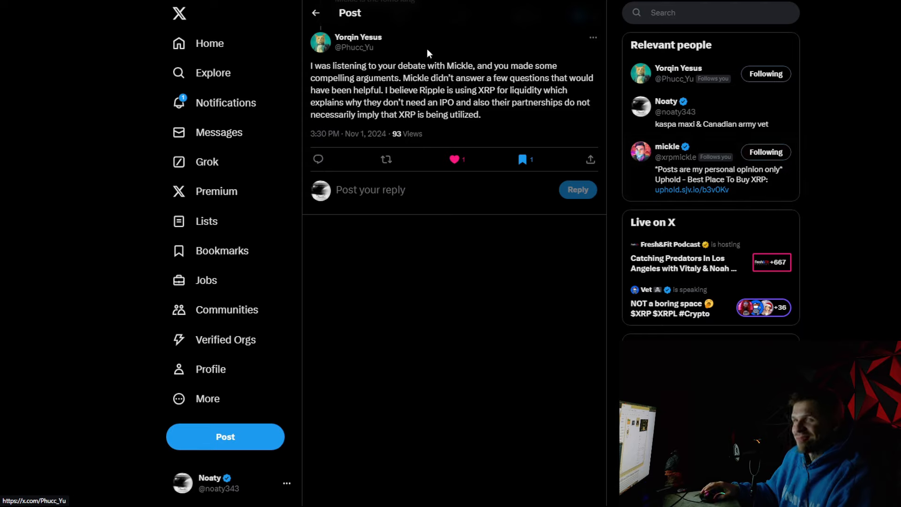
{"action": "mouse_move", "coordinate": [395, 79]}
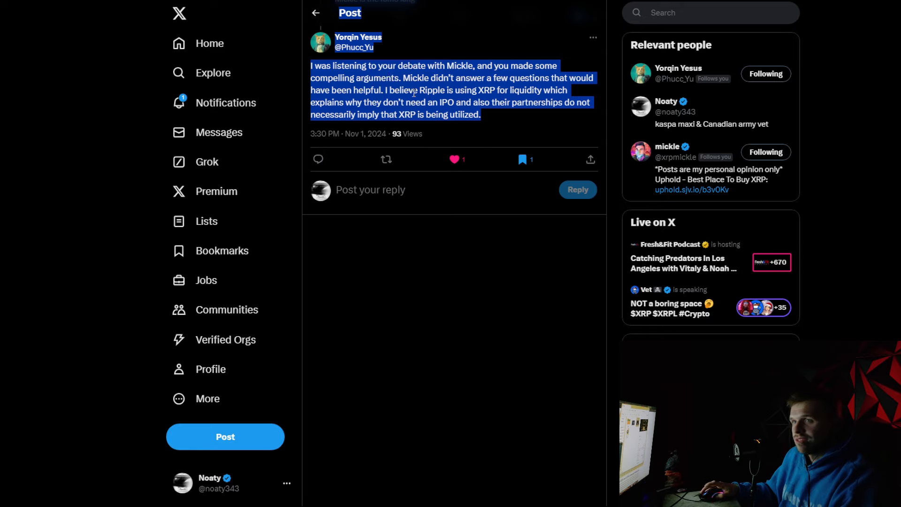
{"action": "left_click", "coordinate": [437, 230]}
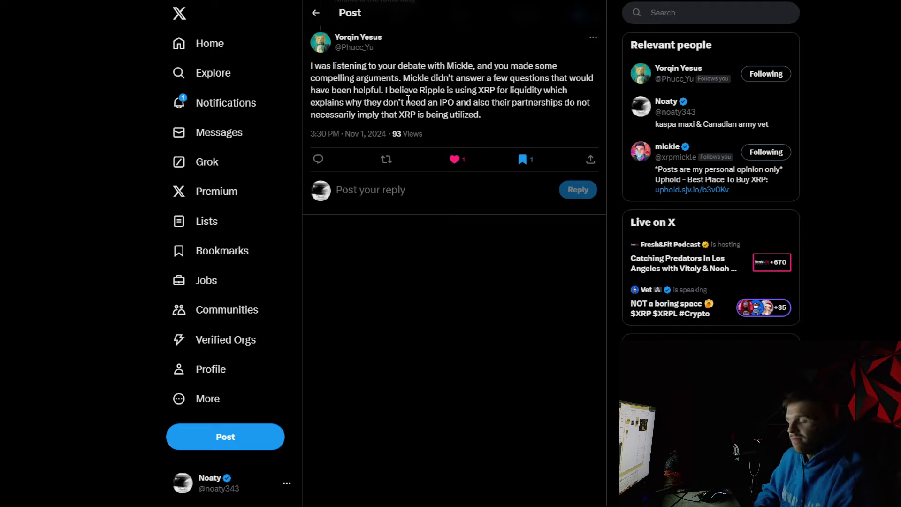
{"action": "scroll", "scroll_direction": "down", "scroll_amount": 3}
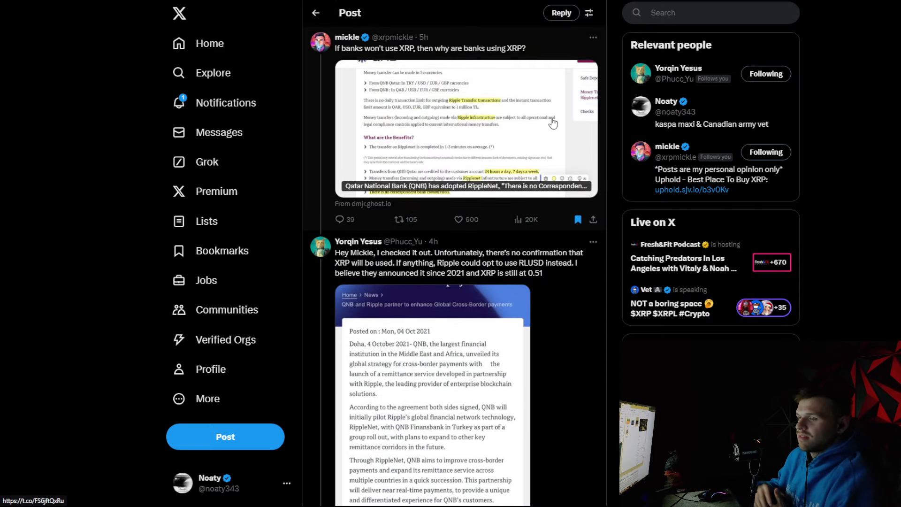
{"action": "mouse_move", "coordinate": [569, 90]}
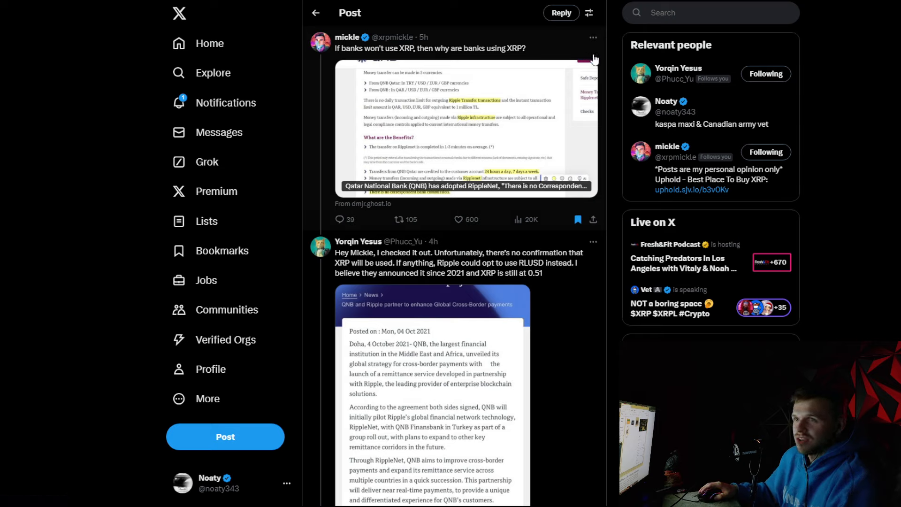
{"action": "mouse_move", "coordinate": [686, 107]}
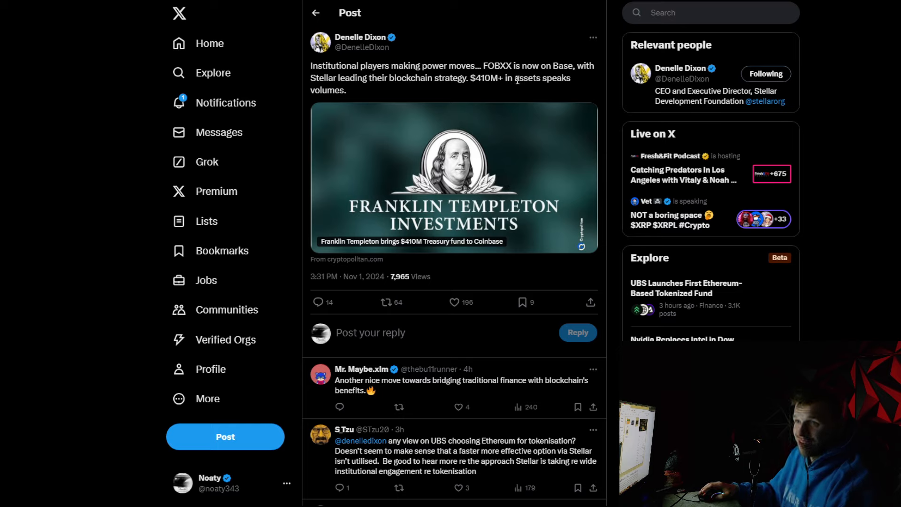
{"action": "mouse_move", "coordinate": [479, 112]}
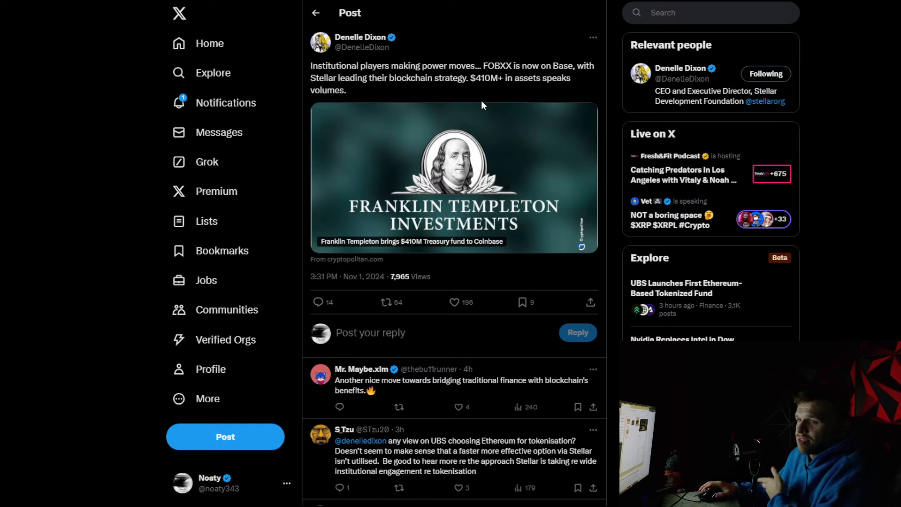
{"action": "mouse_move", "coordinate": [523, 60]}
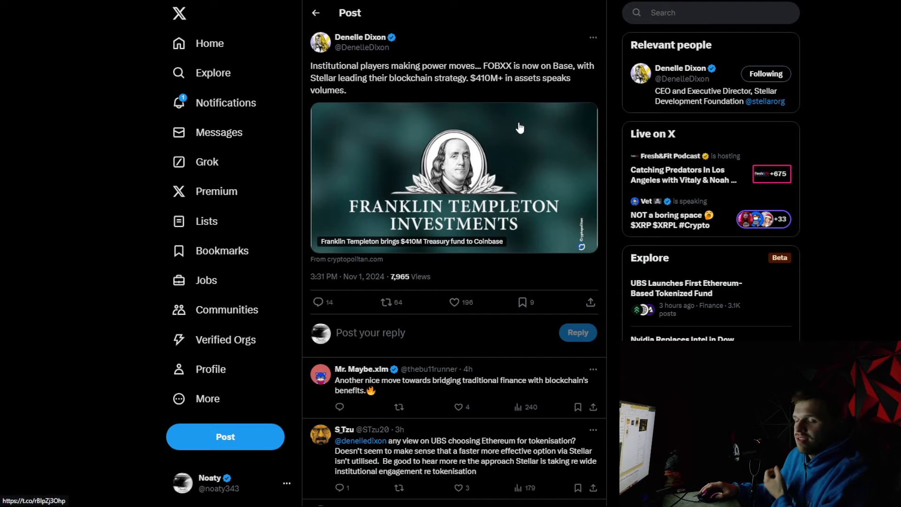
Like Denelle Dixon's post about Franklin Templeton's FOBXX fund on Base
{"action": "left_click", "coordinate": [453, 302]}
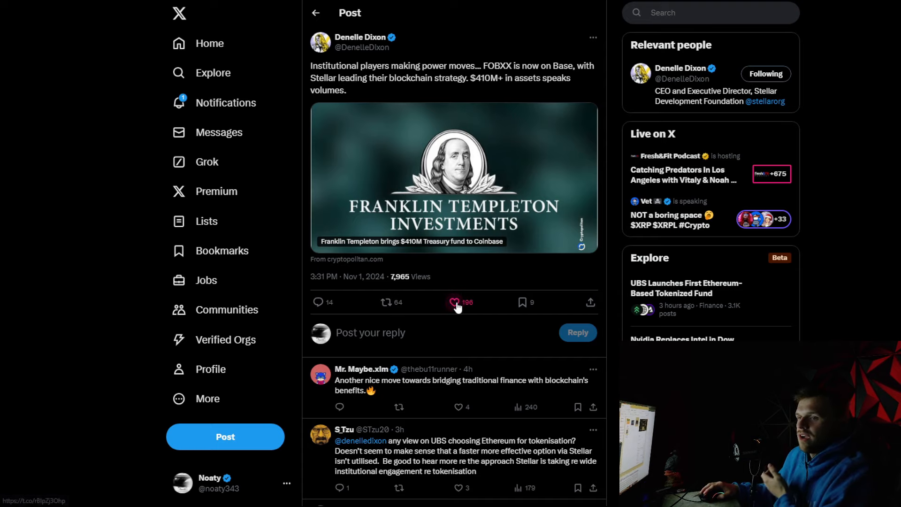
{"action": "left_click", "coordinate": [454, 302]}
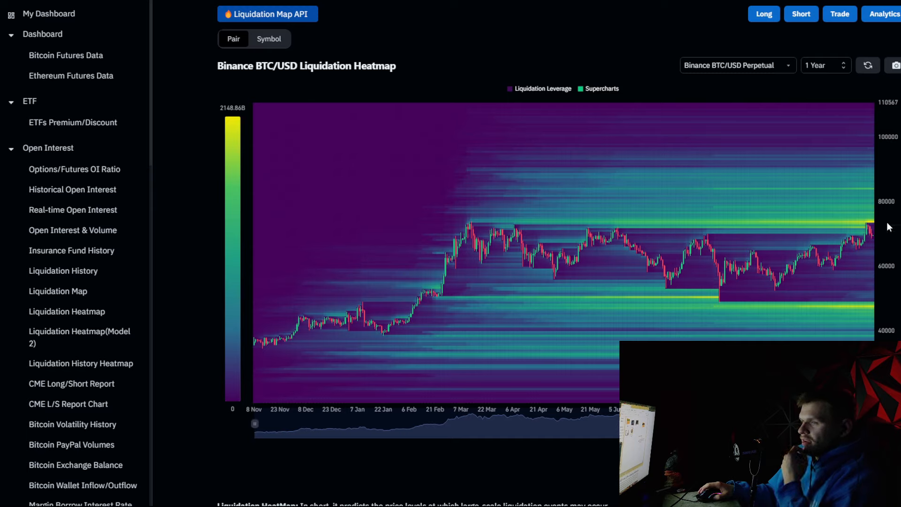
{"action": "mouse_move", "coordinate": [868, 227]}
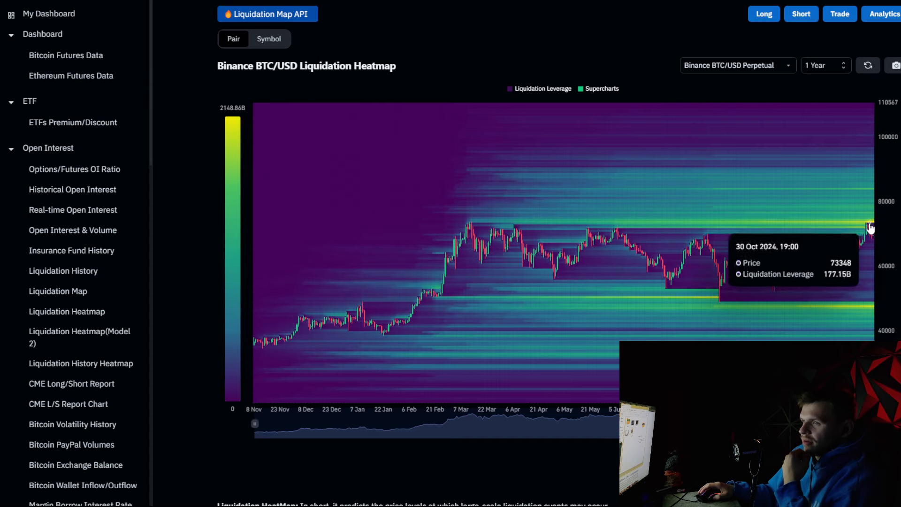
{"action": "mouse_move", "coordinate": [870, 227]}
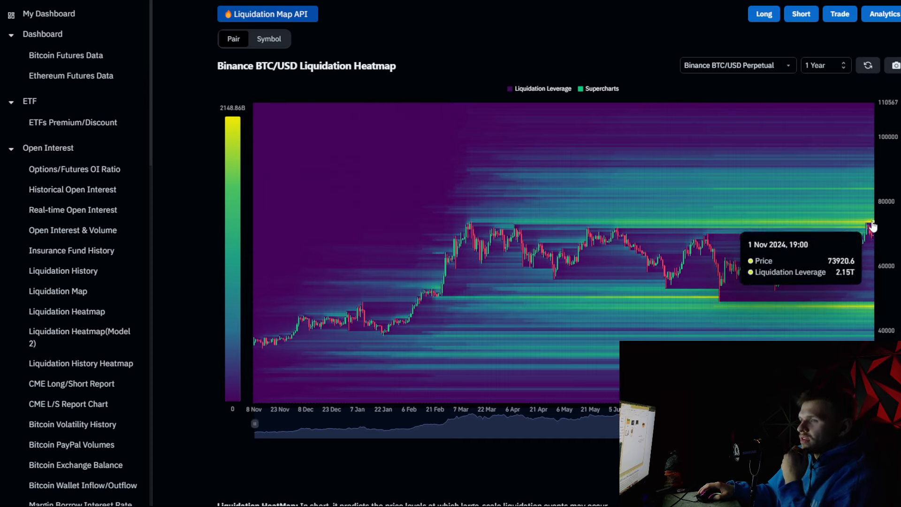
{"action": "mouse_move", "coordinate": [868, 224]}
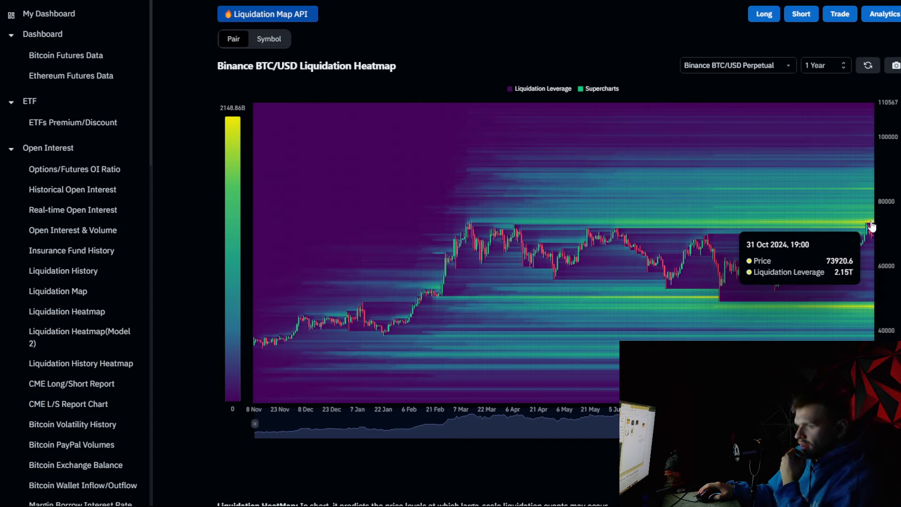
{"action": "mouse_move", "coordinate": [718, 305]}
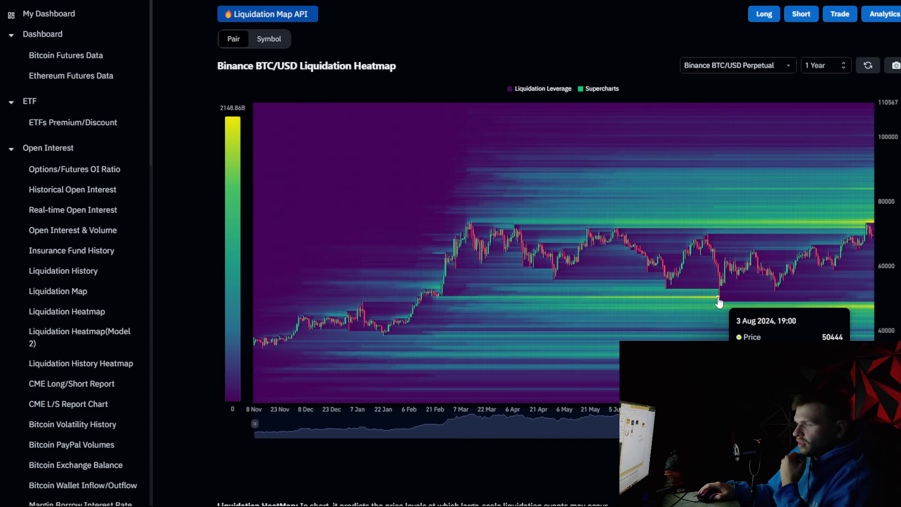
{"action": "mouse_move", "coordinate": [859, 162]}
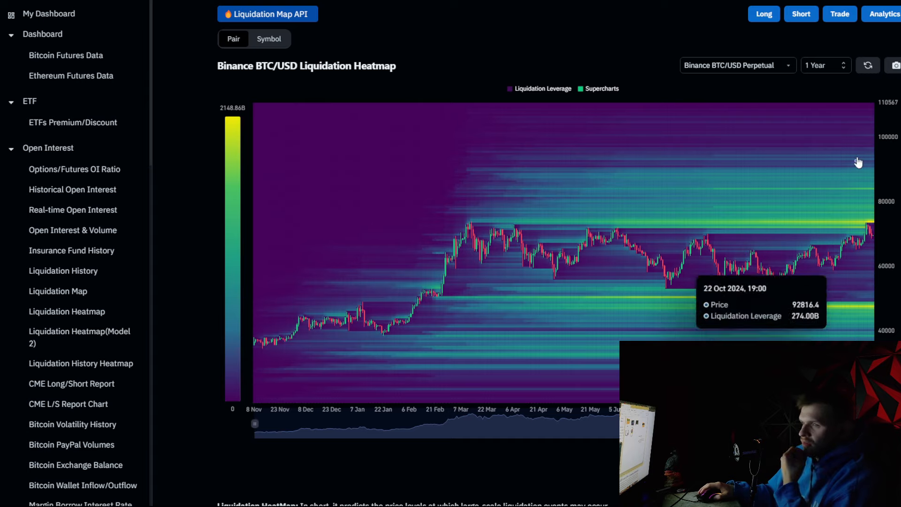
{"action": "mouse_move", "coordinate": [718, 303]}
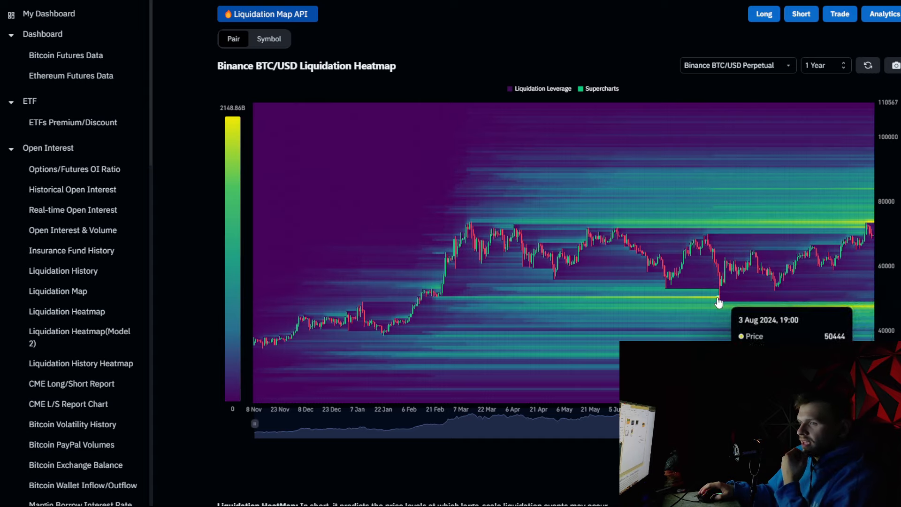
{"action": "mouse_move", "coordinate": [715, 302]}
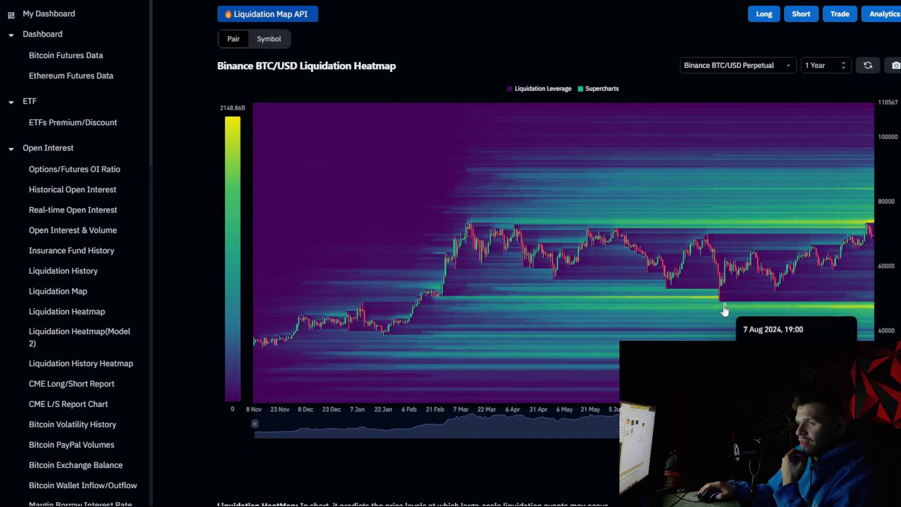
{"action": "mouse_move", "coordinate": [857, 237]}
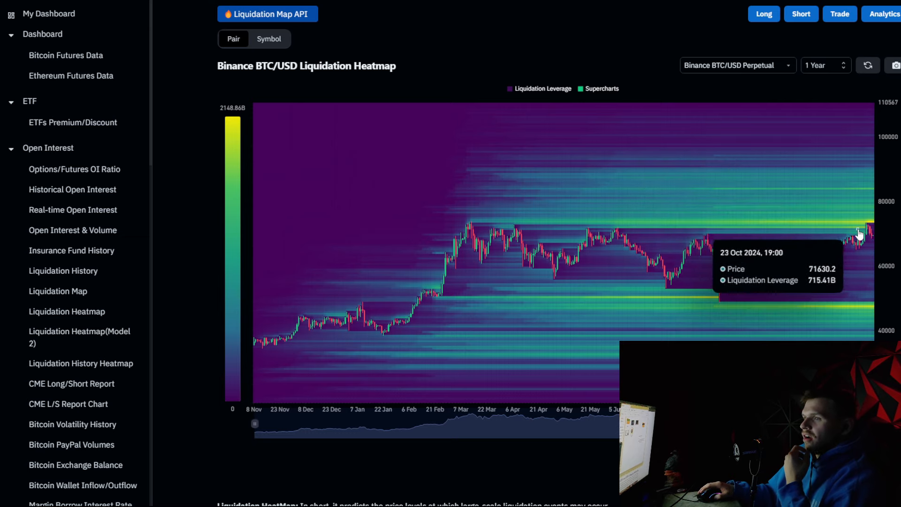
{"action": "mouse_move", "coordinate": [870, 226]}
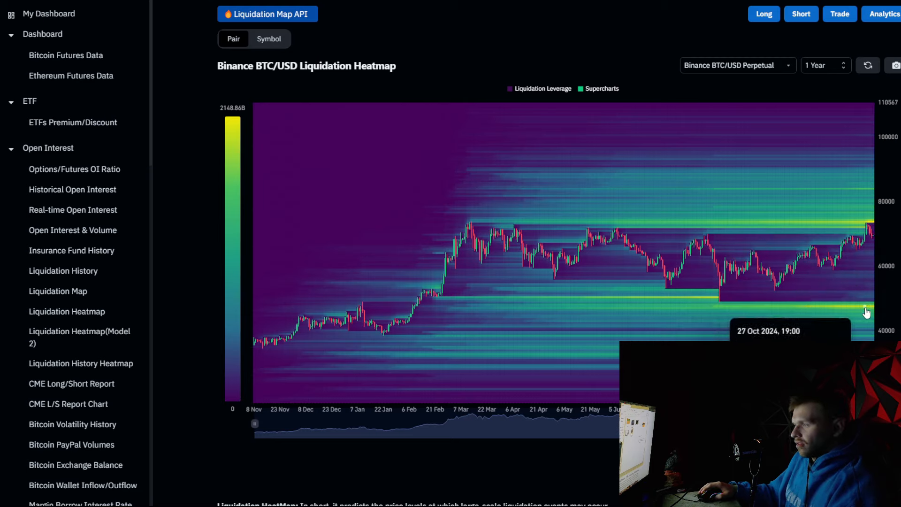
{"action": "mouse_move", "coordinate": [872, 310]}
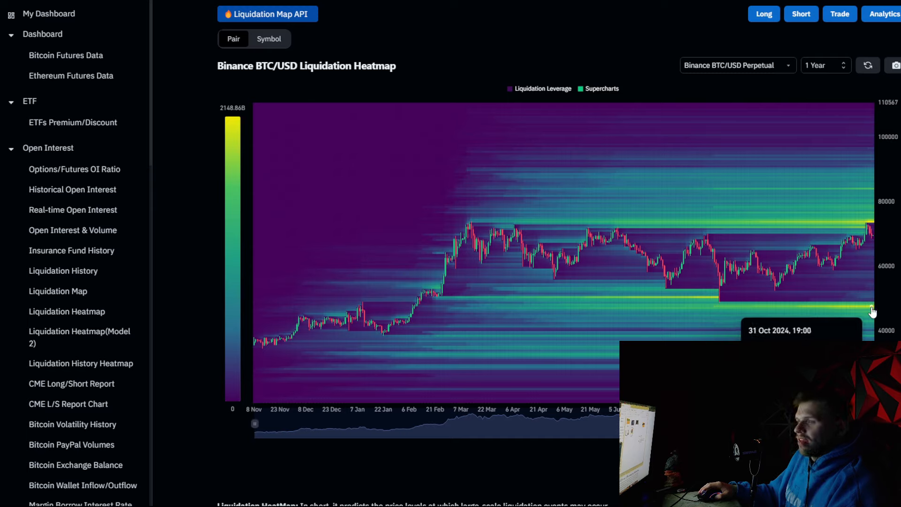
{"action": "mouse_move", "coordinate": [871, 312]}
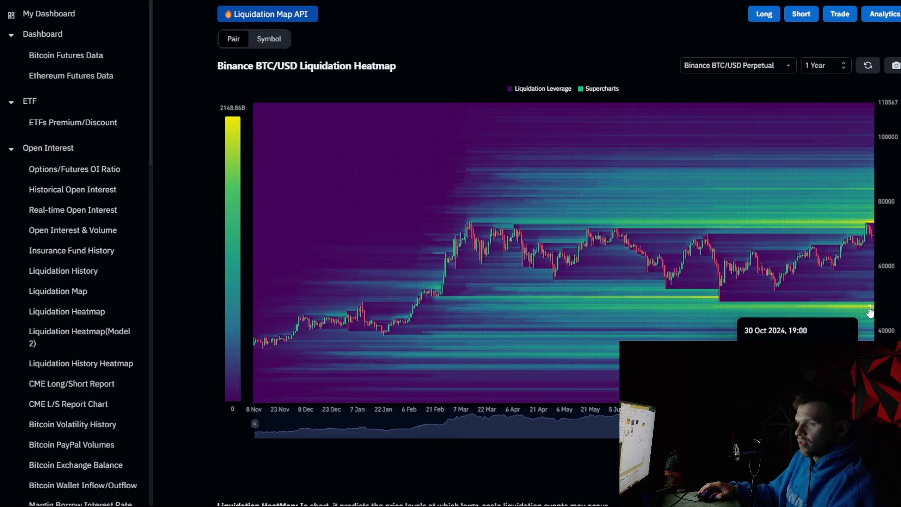
{"action": "mouse_move", "coordinate": [871, 312]}
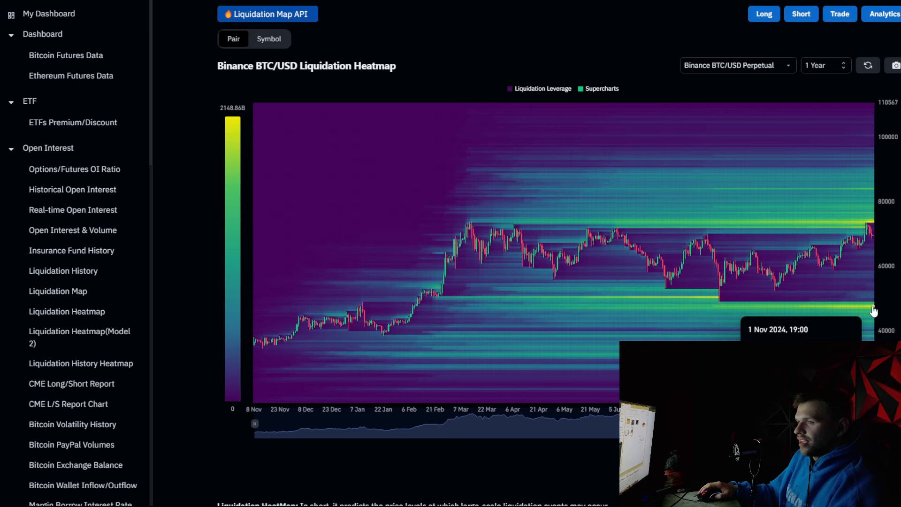
{"action": "mouse_move", "coordinate": [855, 298]}
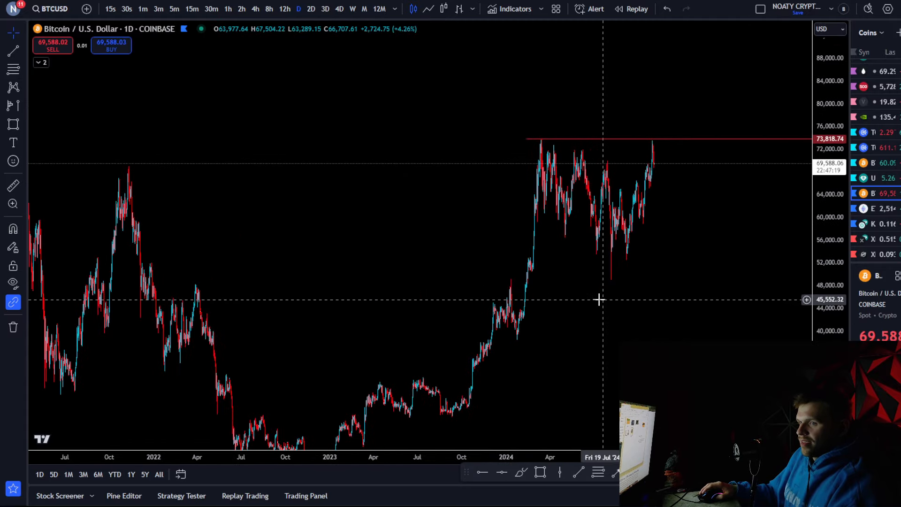
Pan across the daily BTCUSD Coinbase chart in TradingView
{"action": "left_click_drag", "start_coordinate": [569, 299], "coordinate": [692, 292]}
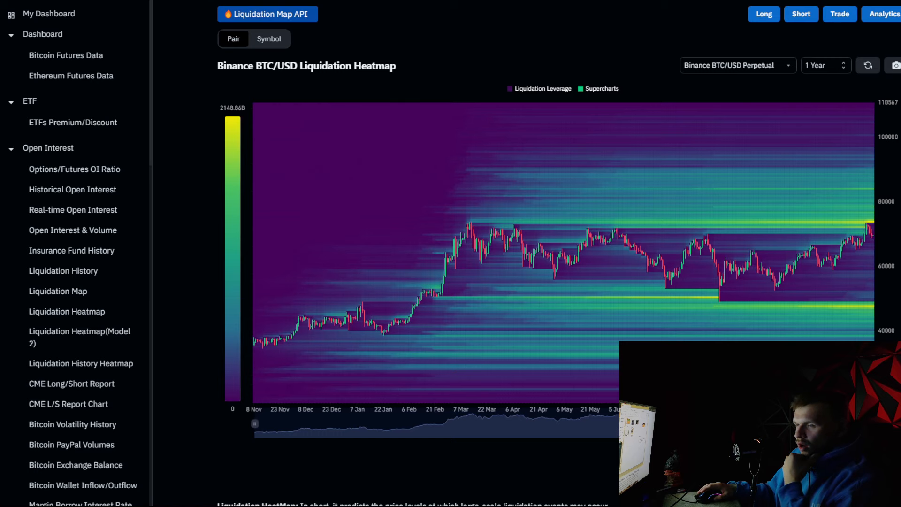
{"action": "mouse_move", "coordinate": [871, 193]}
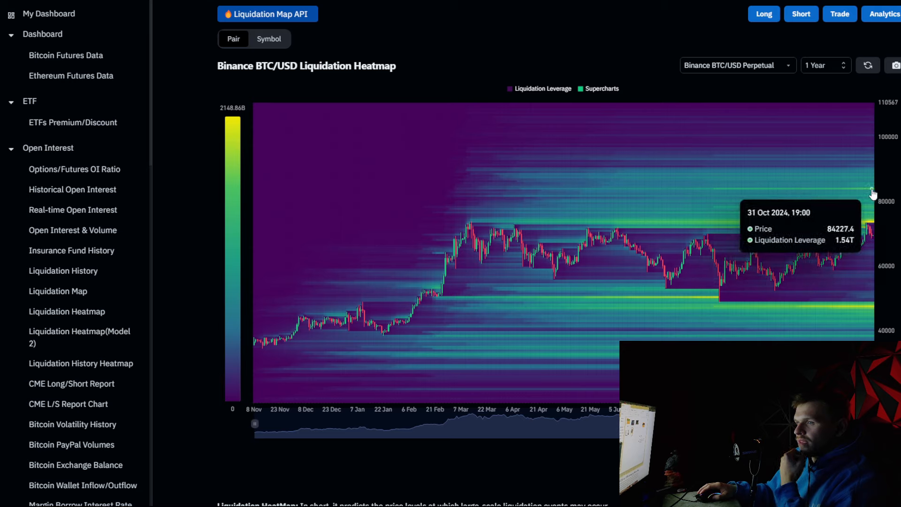
{"action": "mouse_move", "coordinate": [856, 212]}
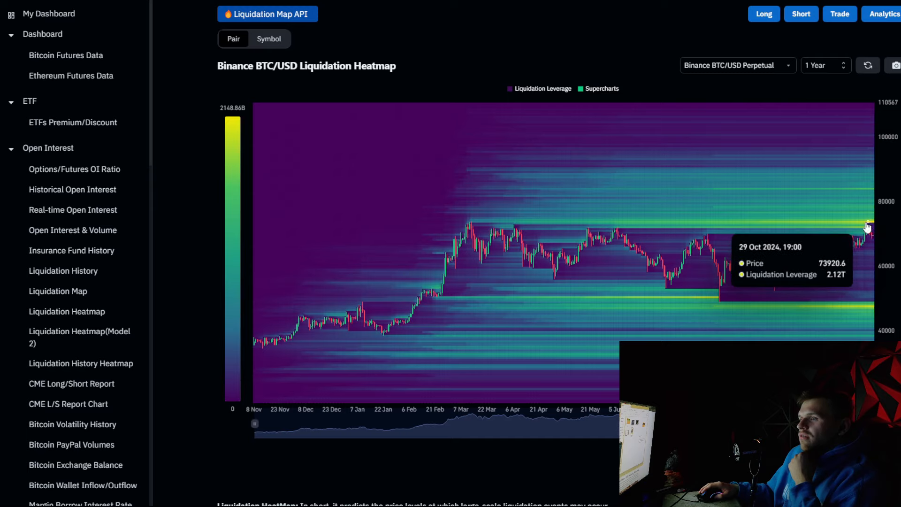
{"action": "mouse_move", "coordinate": [887, 195]}
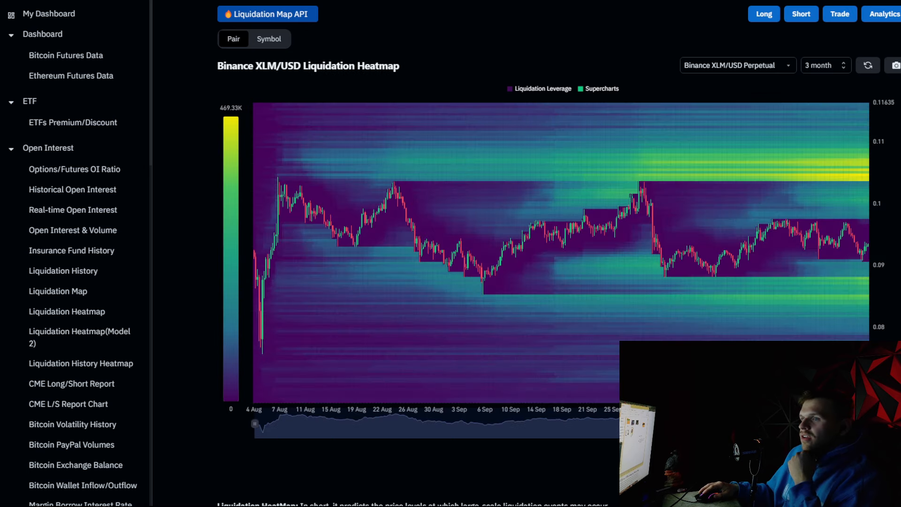
{"action": "mouse_move", "coordinate": [620, 125]}
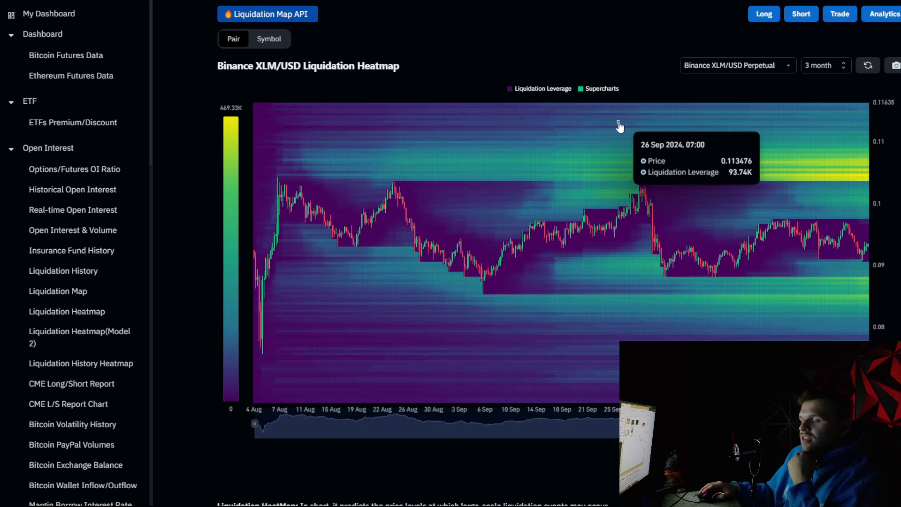
{"action": "mouse_move", "coordinate": [829, 290]}
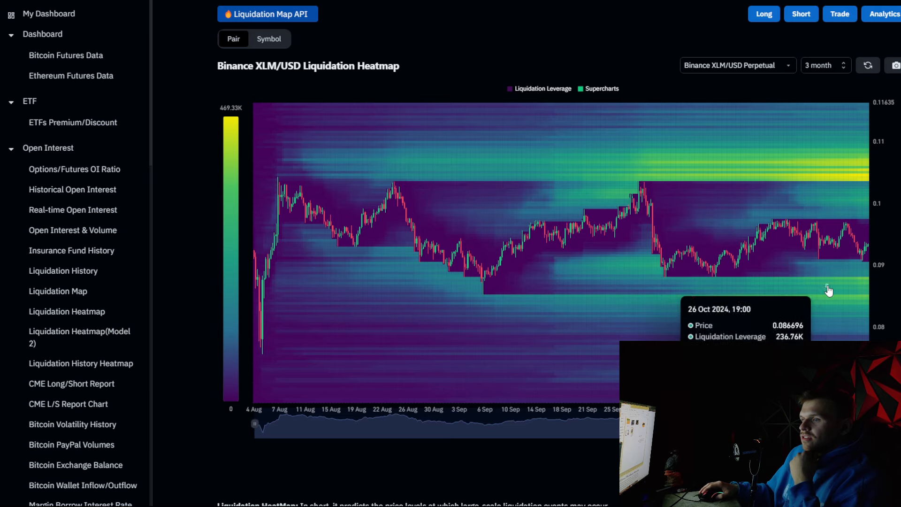
{"action": "mouse_move", "coordinate": [861, 282]}
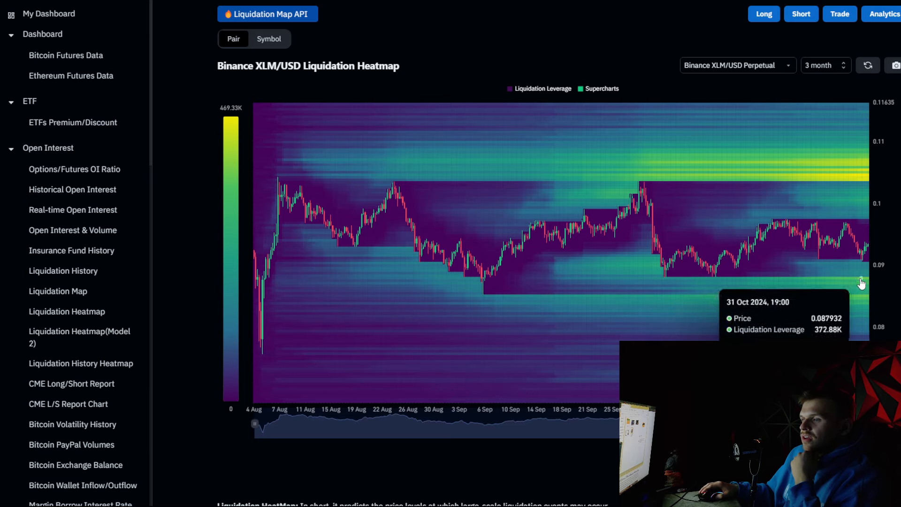
{"action": "mouse_move", "coordinate": [860, 297]}
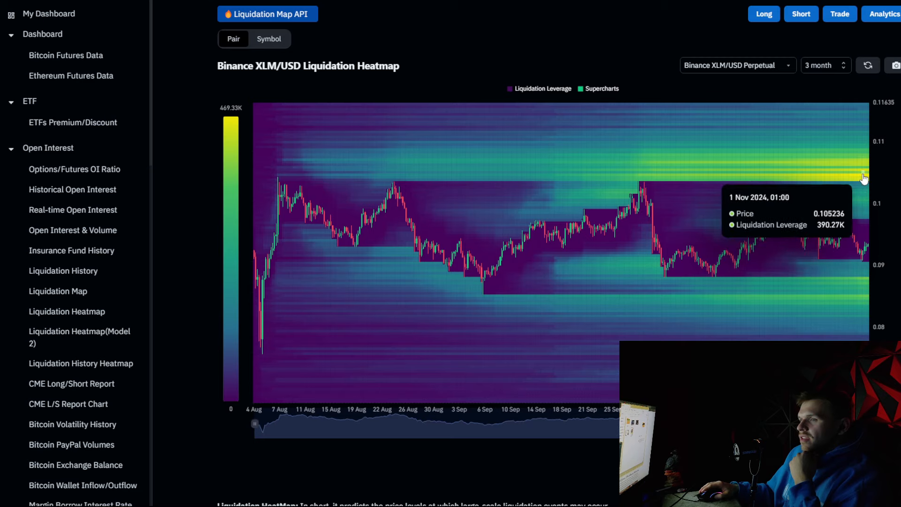
{"action": "mouse_move", "coordinate": [865, 174]}
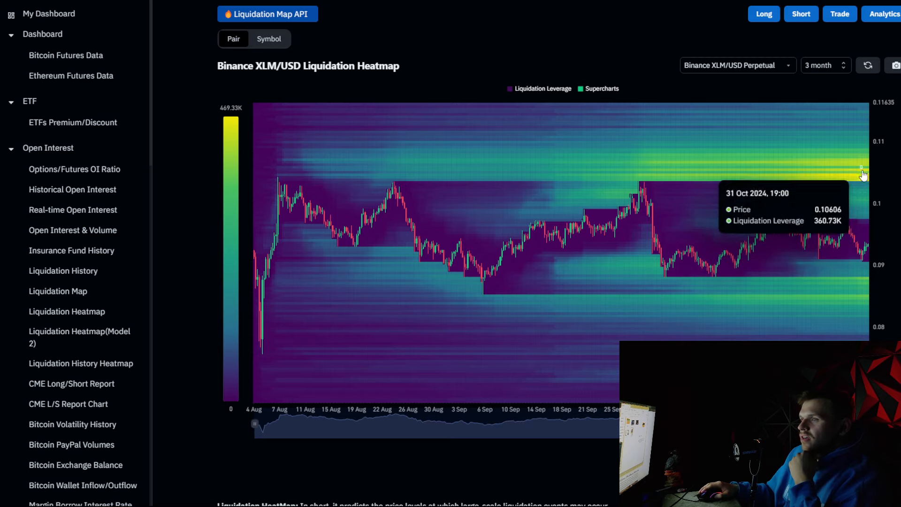
{"action": "mouse_move", "coordinate": [856, 177]}
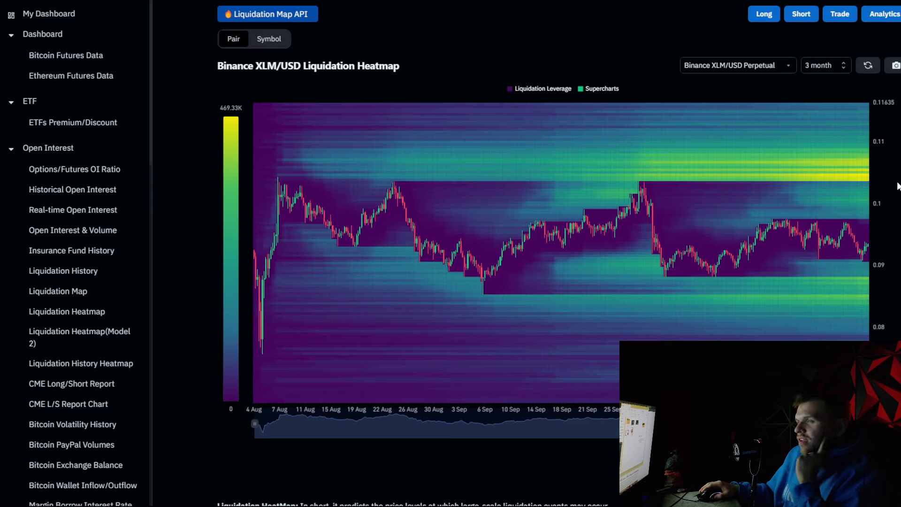
{"action": "mouse_move", "coordinate": [862, 179]}
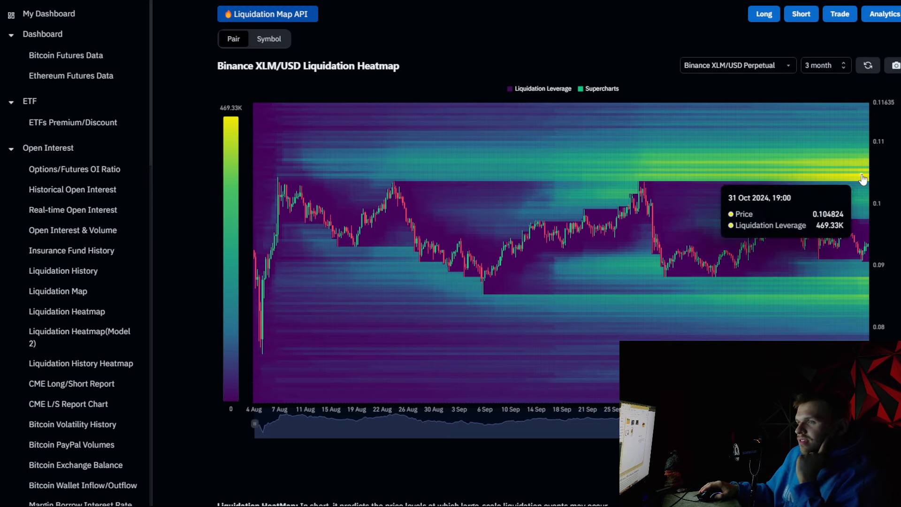
{"action": "mouse_move", "coordinate": [887, 169]}
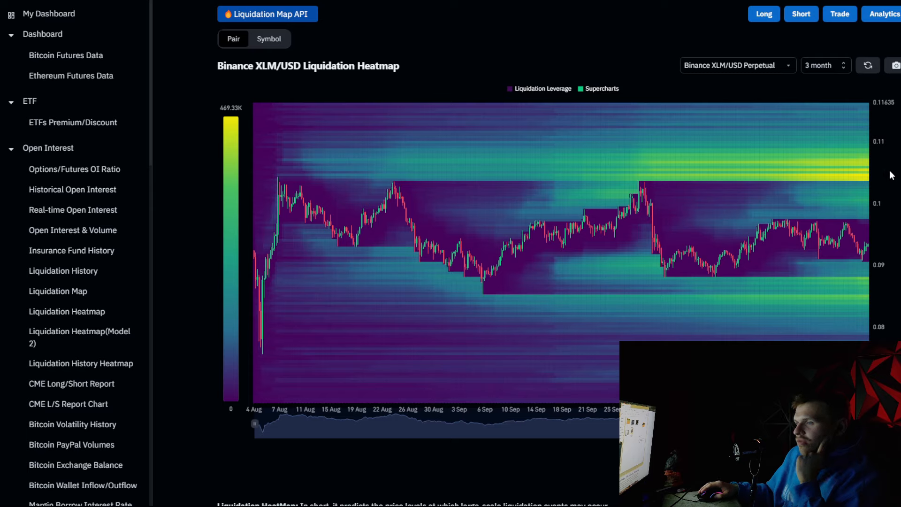
{"action": "mouse_move", "coordinate": [715, 22]}
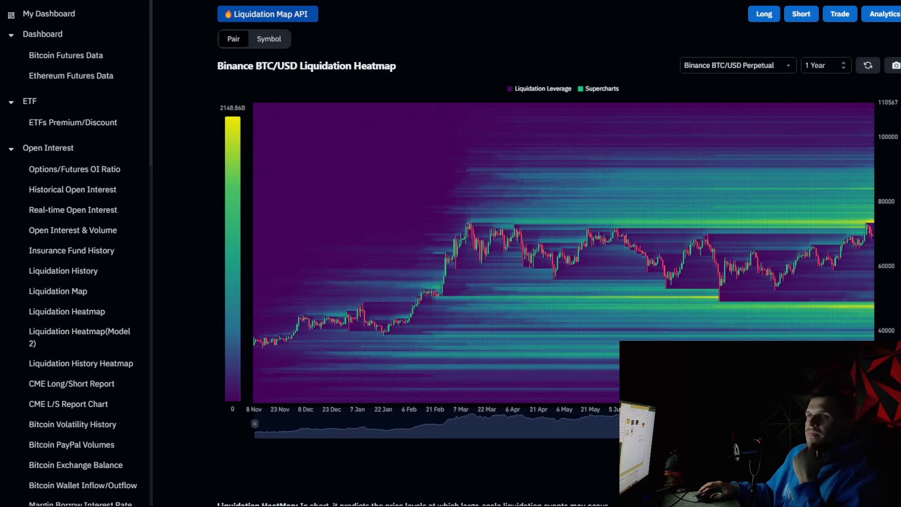
{"action": "mouse_move", "coordinate": [519, 47]}
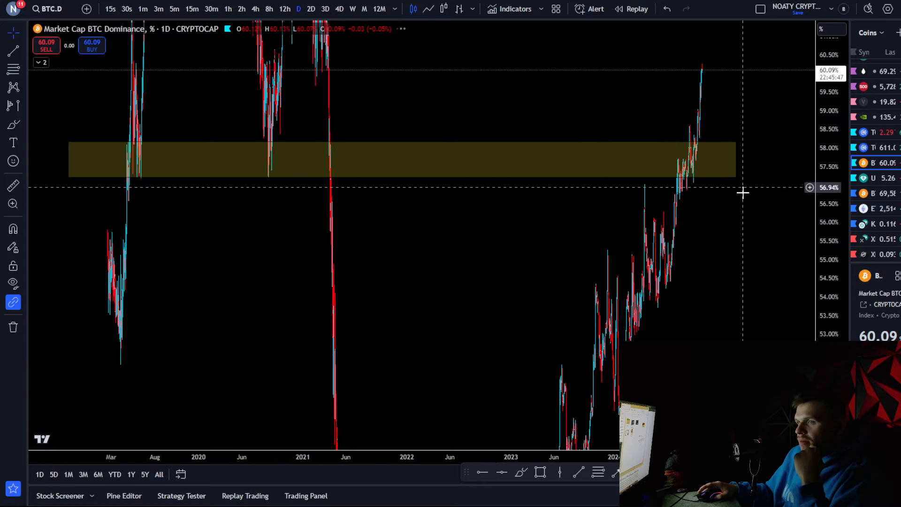
Review the shaded support and resistance zones on the daily BTC.D chart
{"action": "scroll", "scroll_direction": "down", "scroll_amount": 3}
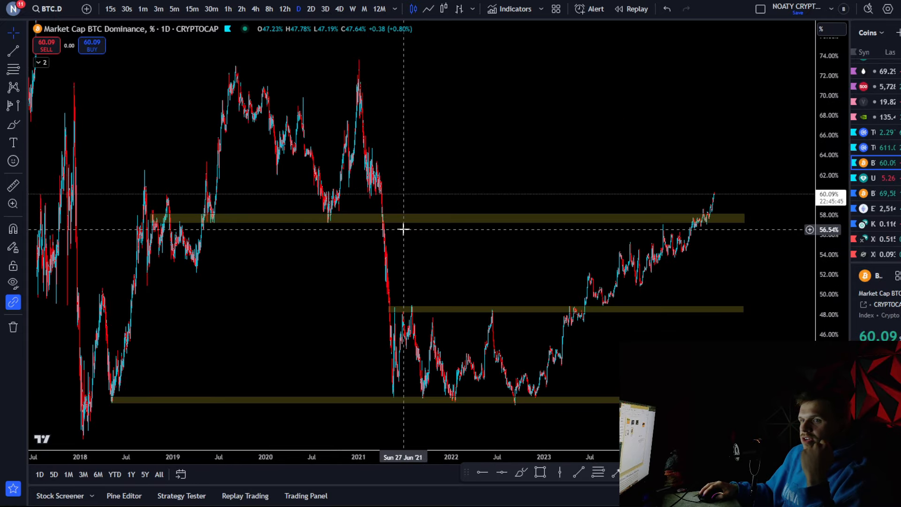
{"action": "mouse_move", "coordinate": [418, 353]}
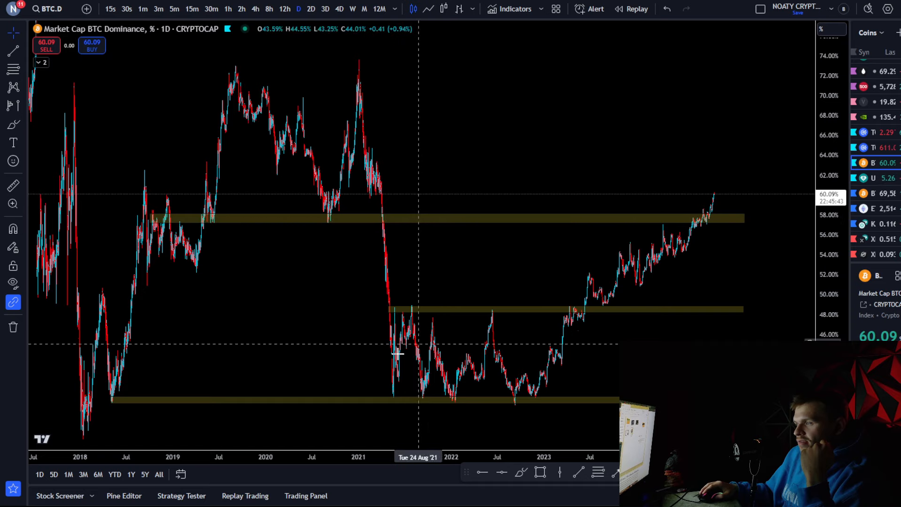
{"action": "left_click", "coordinate": [417, 310]}
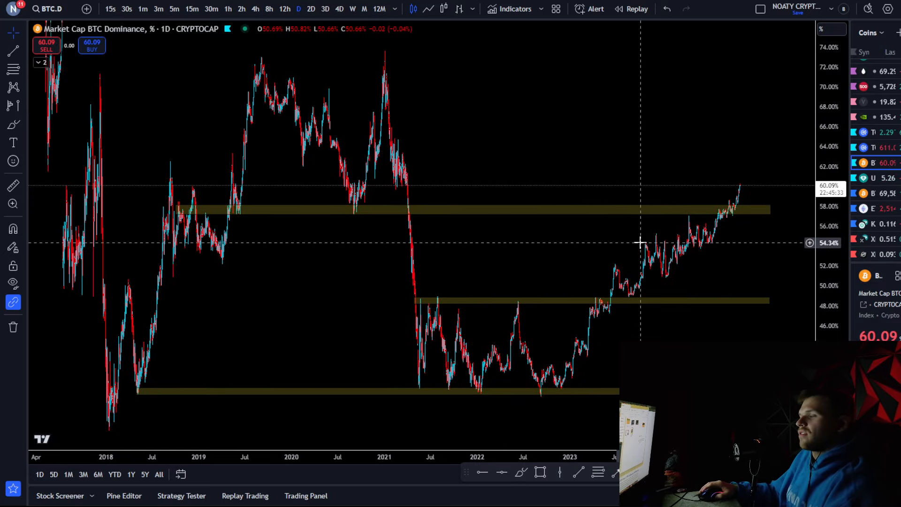
{"action": "mouse_move", "coordinate": [617, 172]}
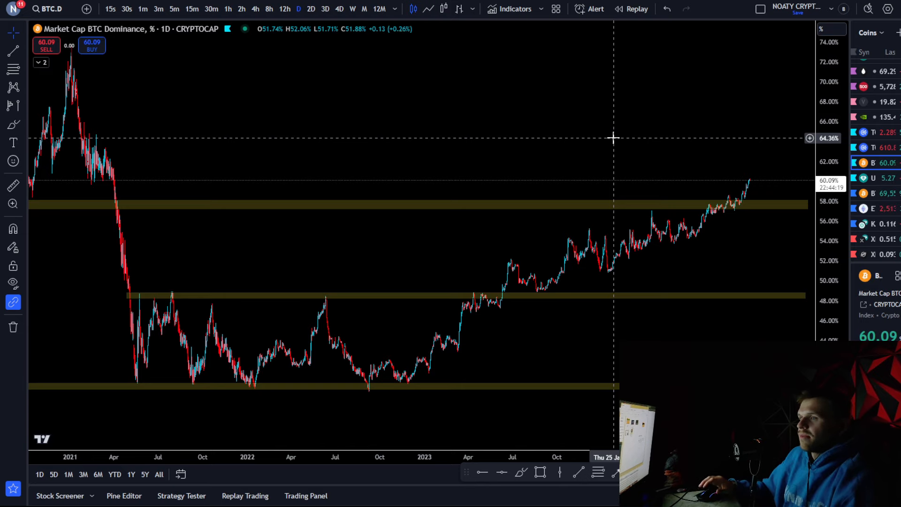
{"action": "scroll", "scroll_direction": "down", "scroll_amount": 3}
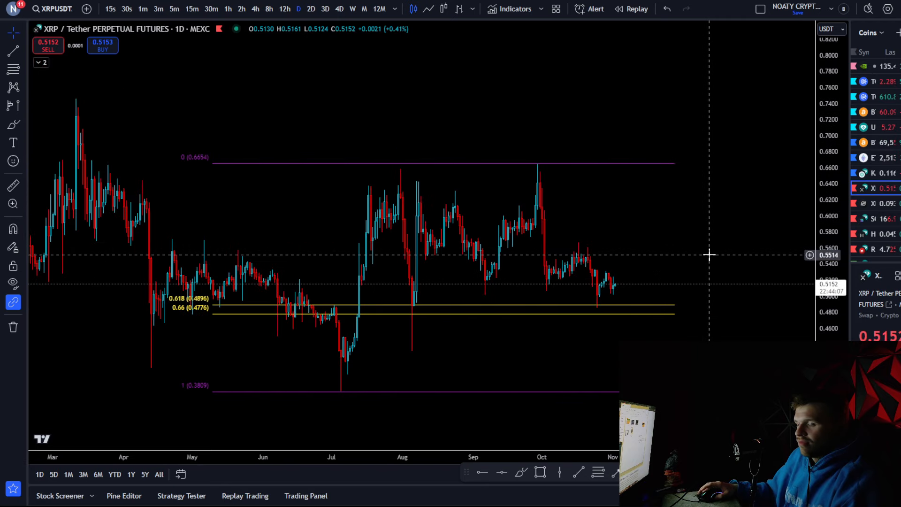
{"action": "mouse_move", "coordinate": [519, 167]}
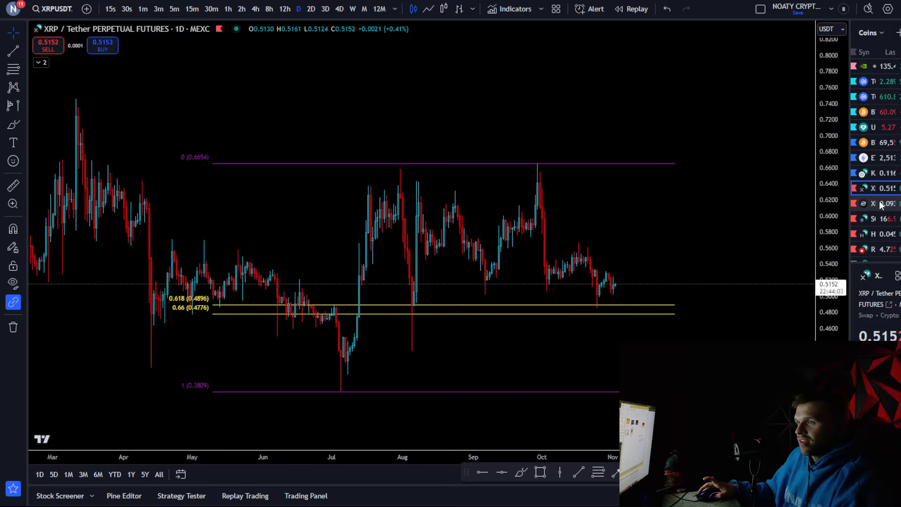
Open the XLM/Dollar chart from the watchlist with the weekly timeframe
{"action": "left_click", "coordinate": [873, 203]}
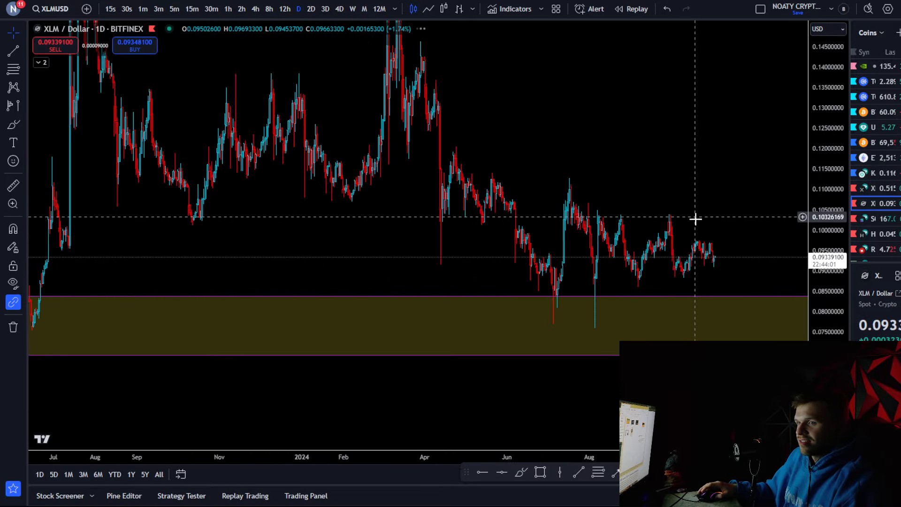
{"action": "left_click", "coordinate": [352, 8]}
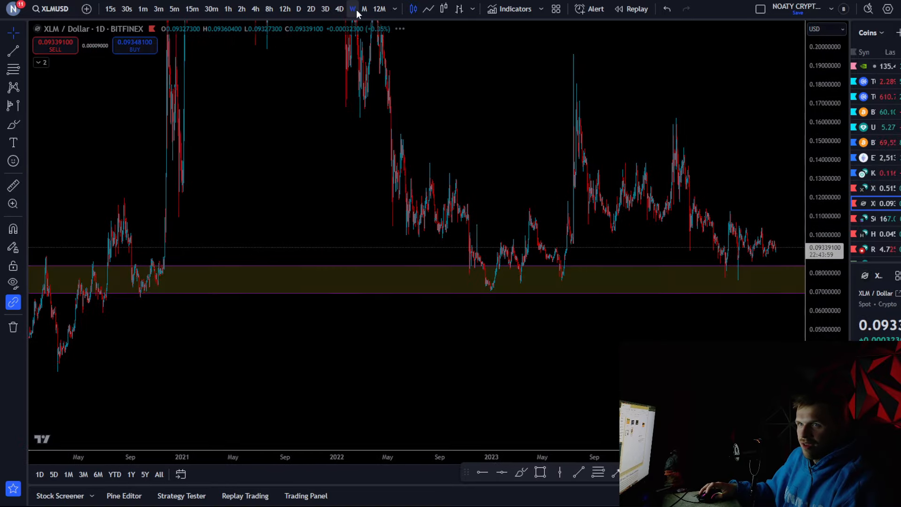
{"action": "left_click", "coordinate": [353, 8]}
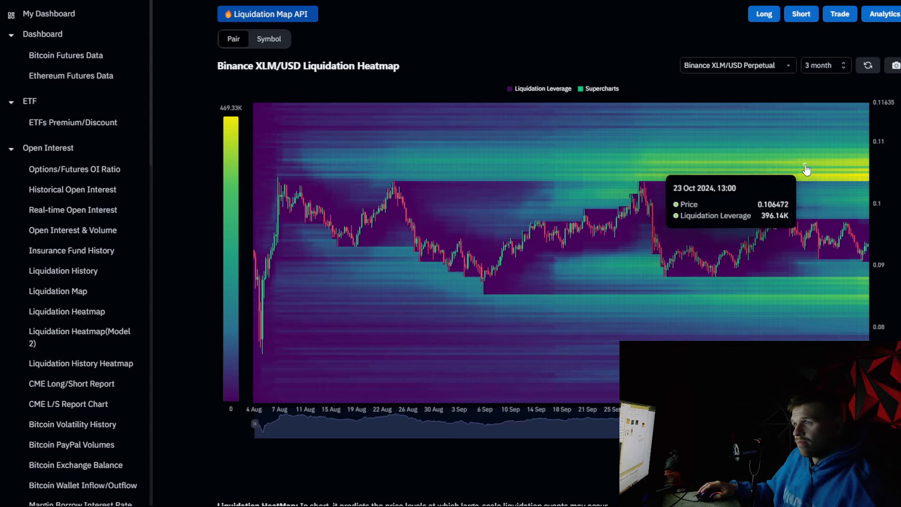
{"action": "mouse_move", "coordinate": [793, 36]}
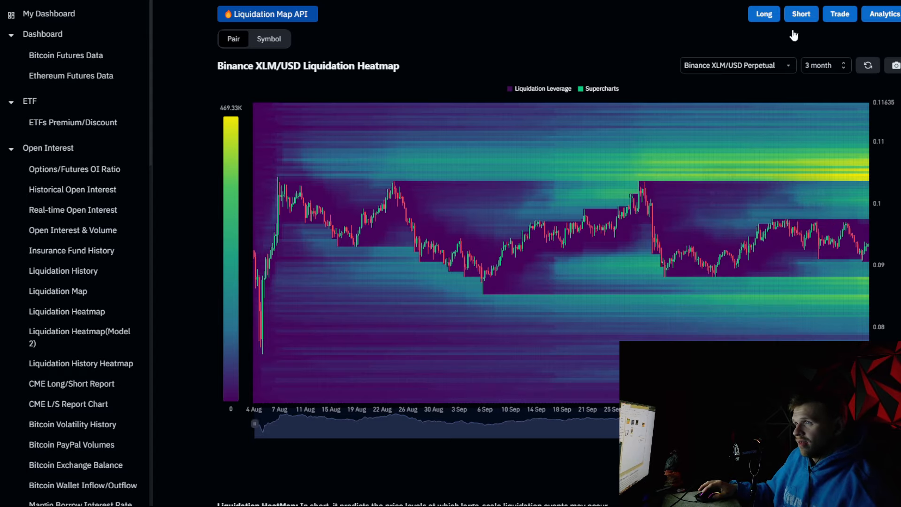
{"action": "mouse_move", "coordinate": [868, 163]}
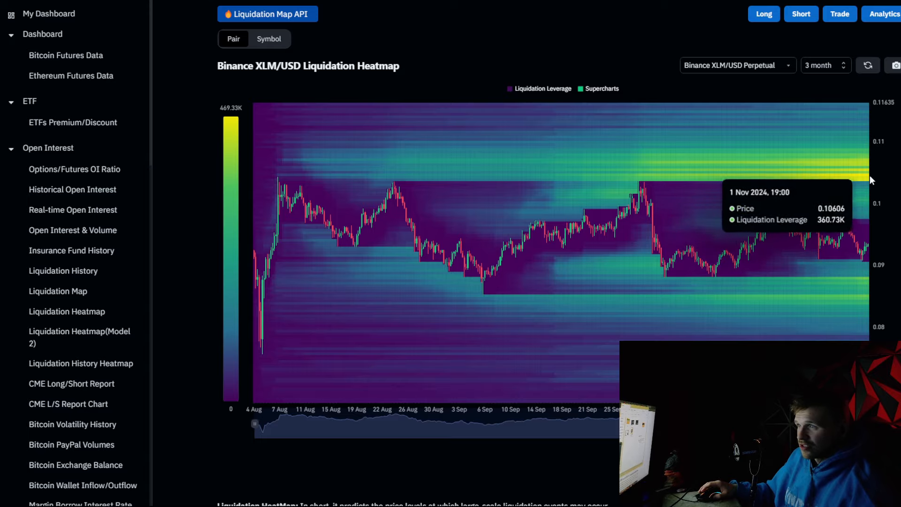
{"action": "mouse_move", "coordinate": [849, 172]}
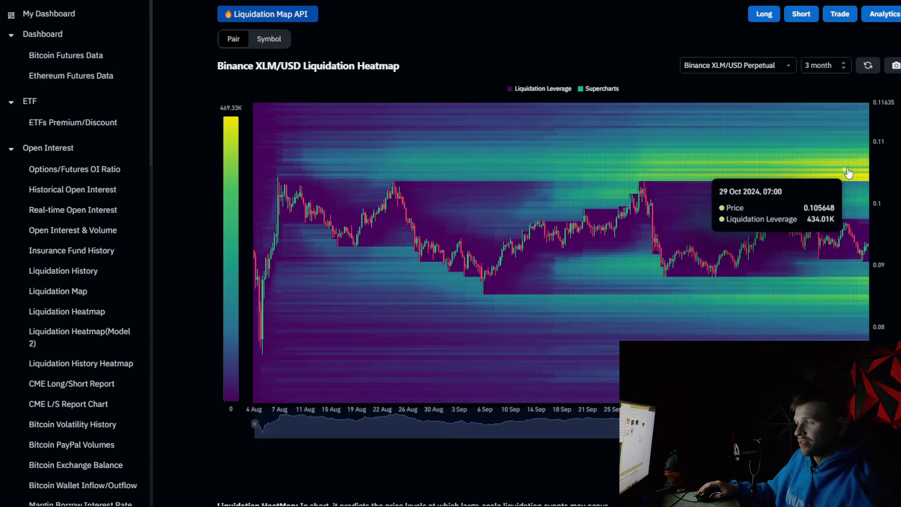
{"action": "mouse_move", "coordinate": [835, 288]}
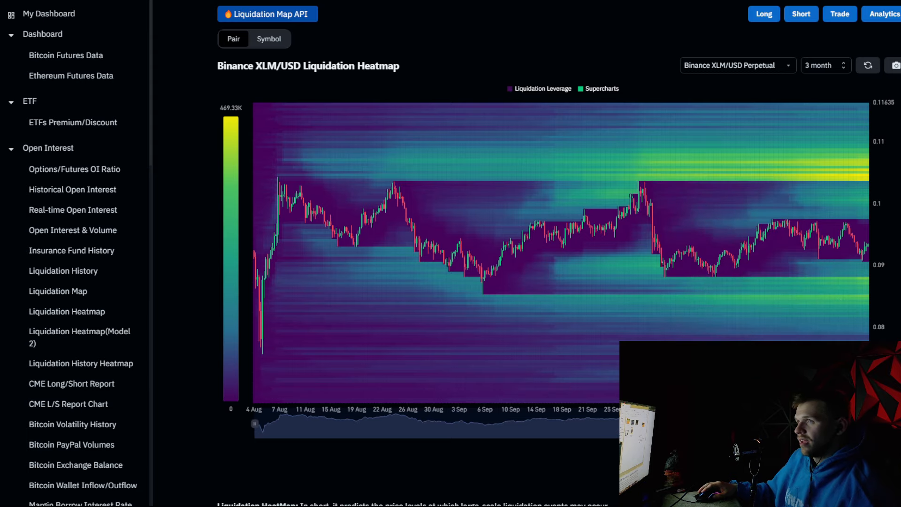
{"action": "mouse_move", "coordinate": [824, 157]}
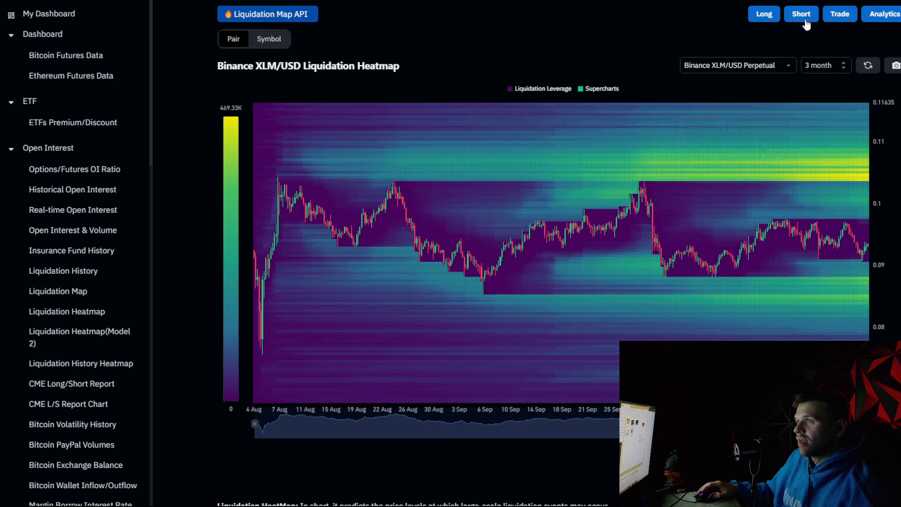
{"action": "mouse_move", "coordinate": [740, 138]}
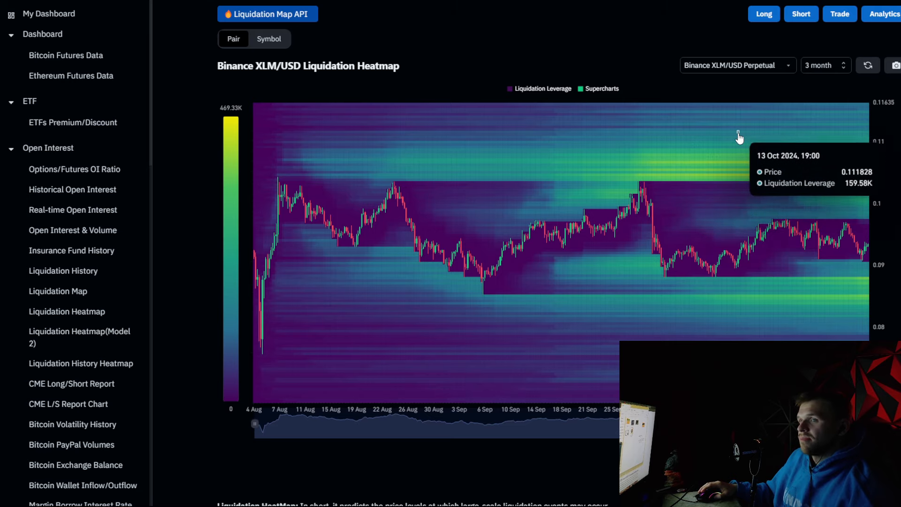
{"action": "mouse_move", "coordinate": [283, 182]}
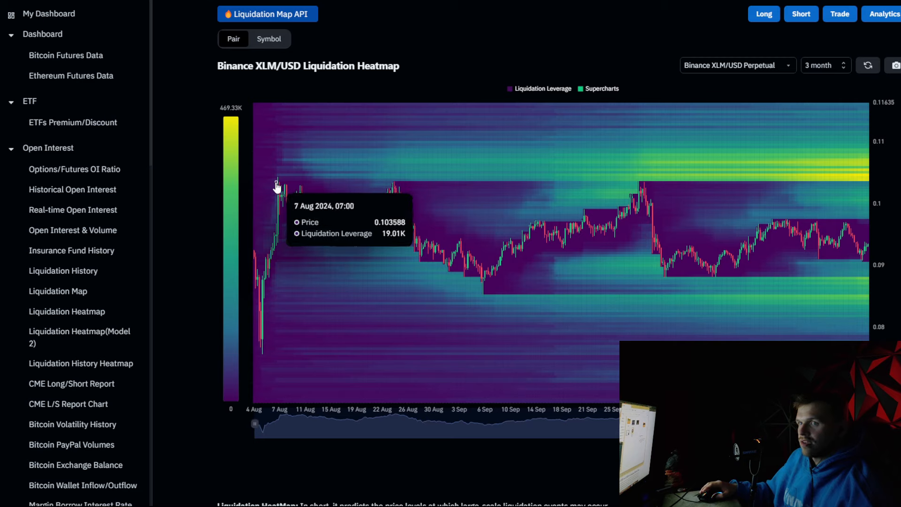
{"action": "mouse_move", "coordinate": [395, 188]}
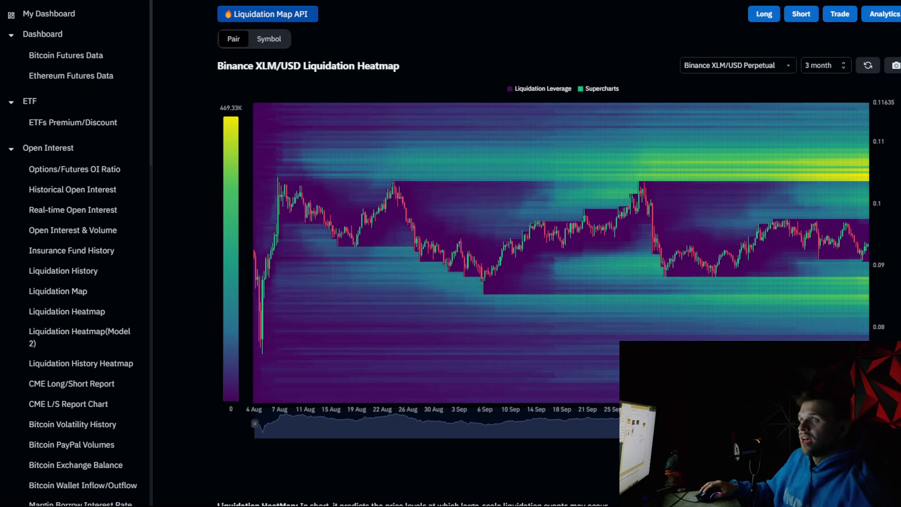
{"action": "mouse_move", "coordinate": [821, 172]}
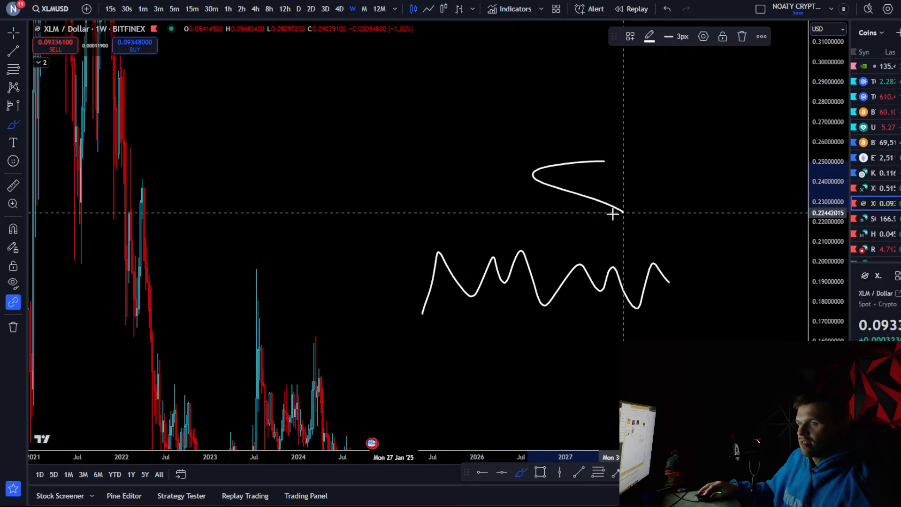
Draw a freehand downward curve in the empty future area of the XLM weekly chart
{"action": "left_click_drag", "start_coordinate": [566, 302], "coordinate": [568, 371]}
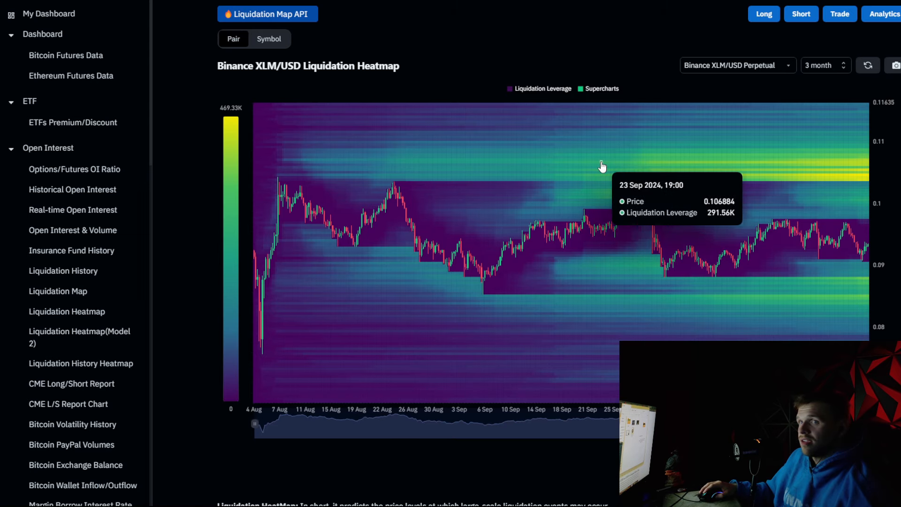
{"action": "mouse_move", "coordinate": [451, 284]}
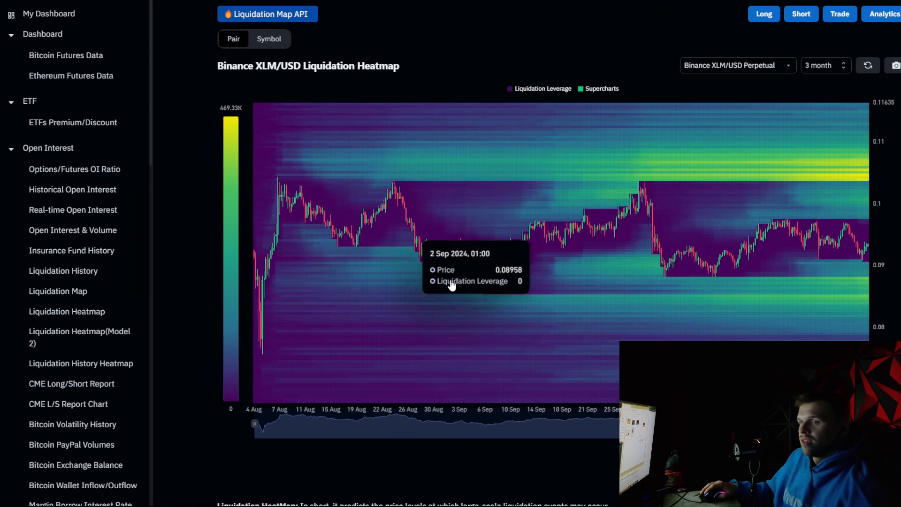
{"action": "mouse_move", "coordinate": [777, 298]}
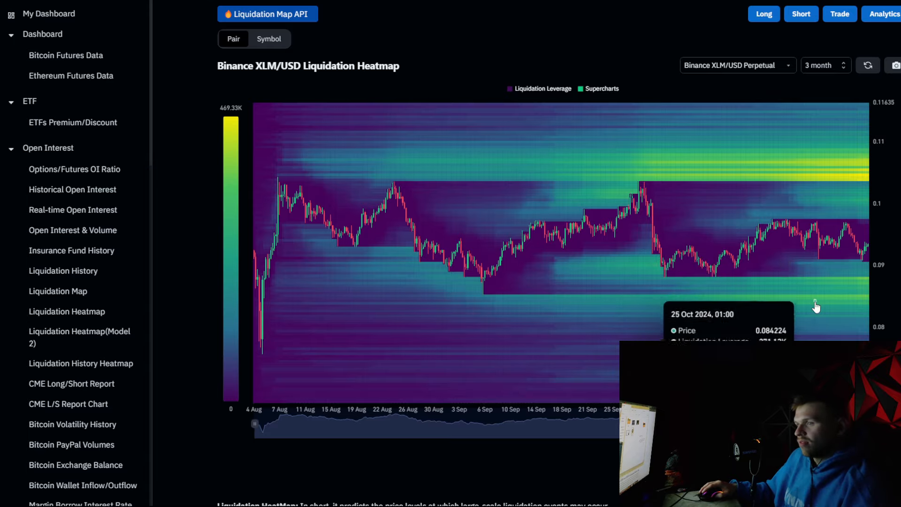
{"action": "mouse_move", "coordinate": [735, 185]}
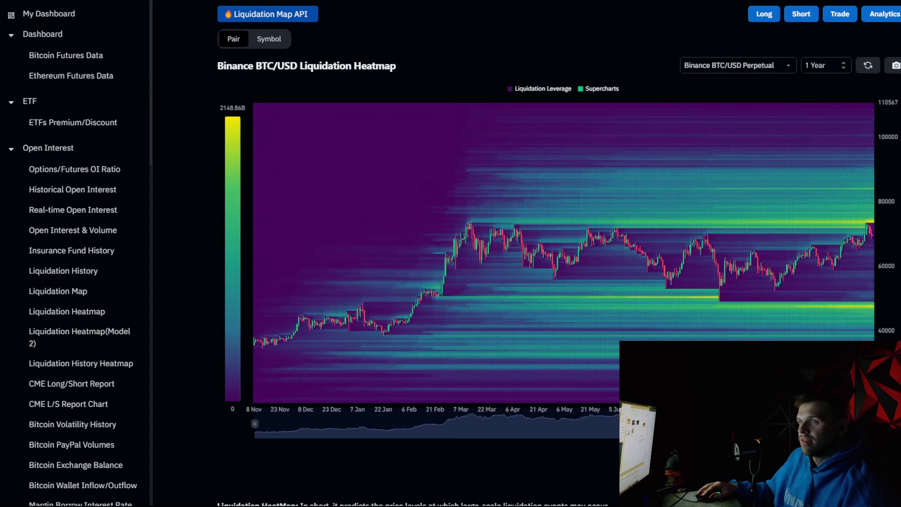
{"action": "mouse_move", "coordinate": [763, 221]}
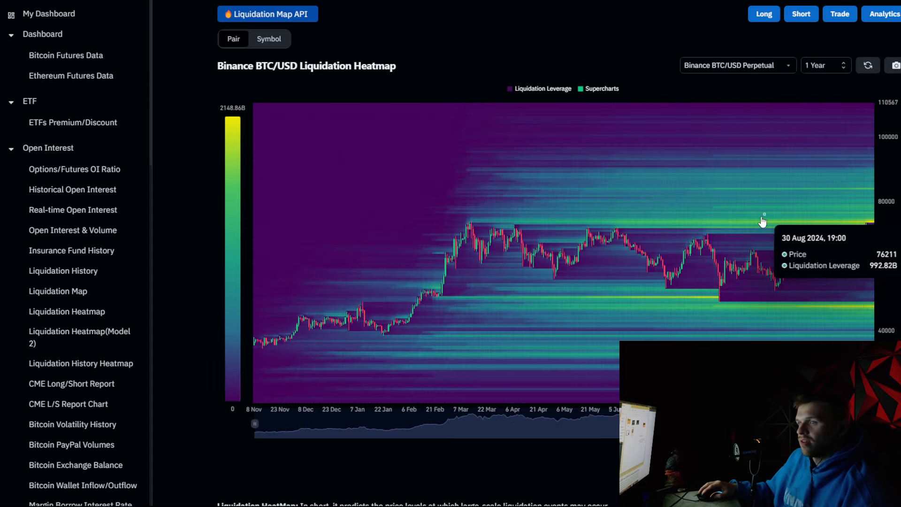
{"action": "mouse_move", "coordinate": [870, 226]}
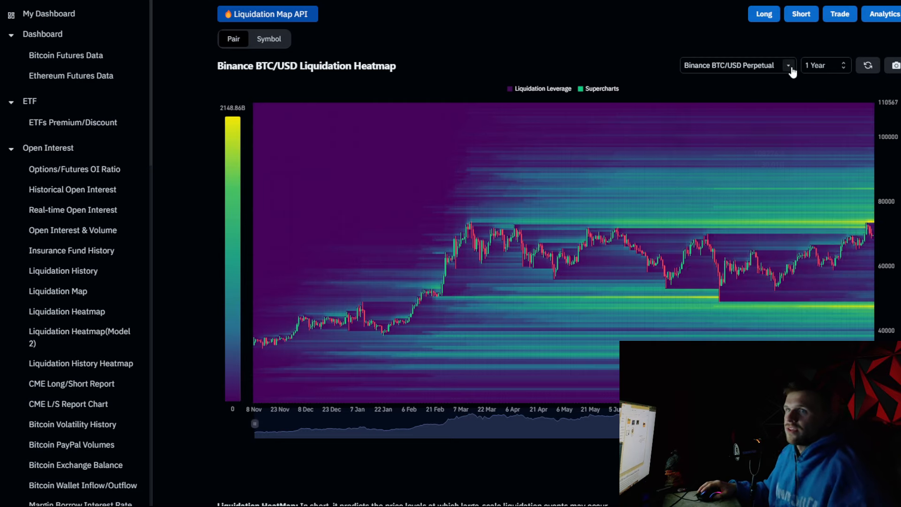
{"action": "mouse_move", "coordinate": [546, 22]}
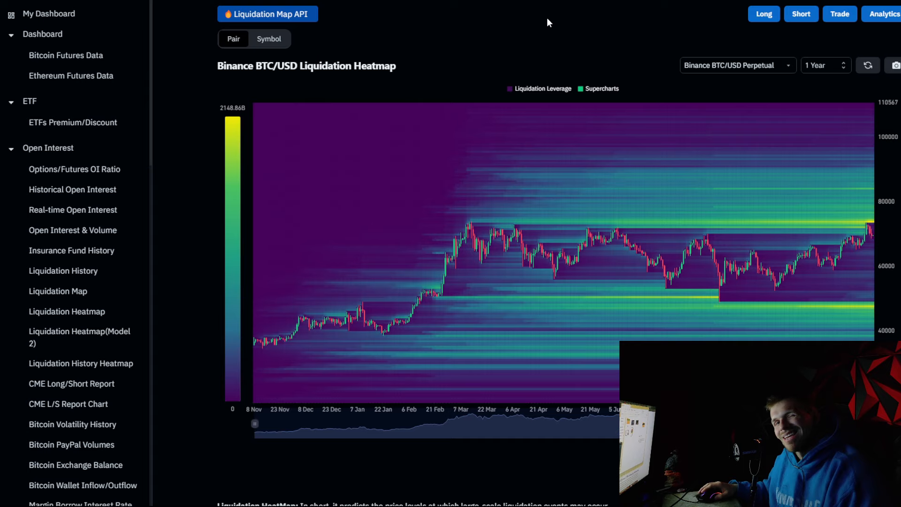